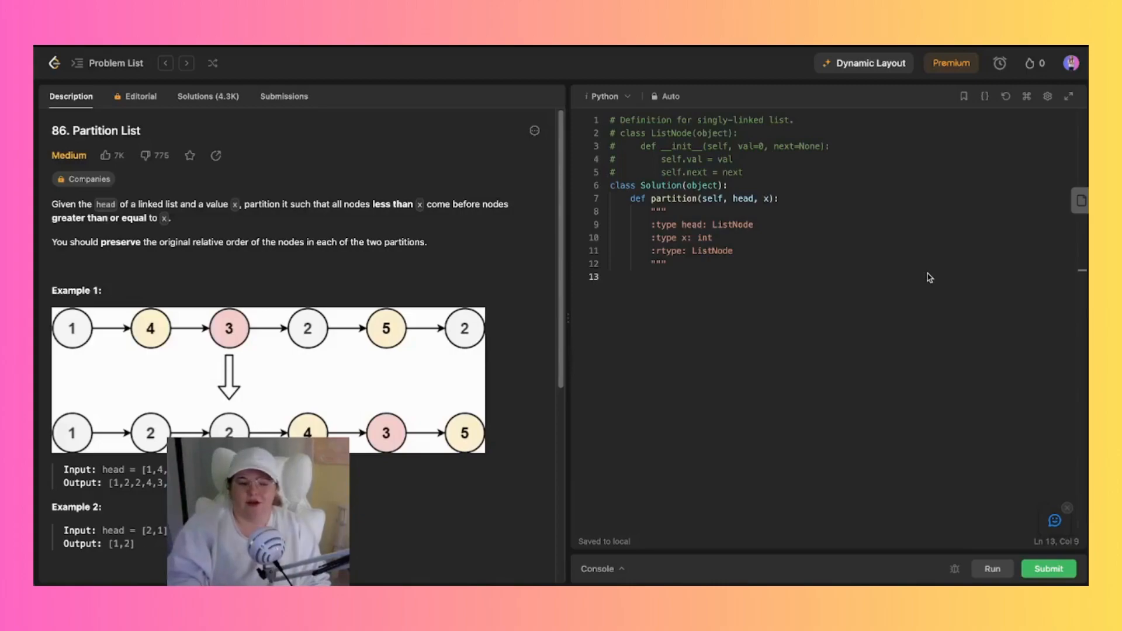
{"action": "mouse_move", "coordinate": [939, 221]}
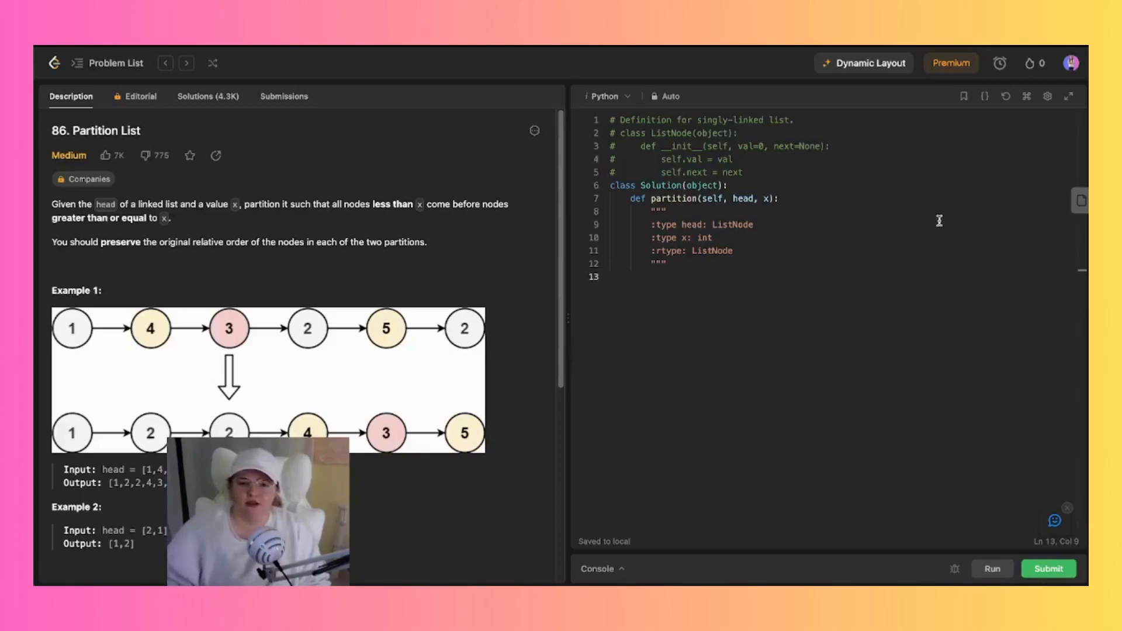
Start the stopwatch timer for the Partition List attempt.
{"action": "left_click", "coordinate": [1000, 63]}
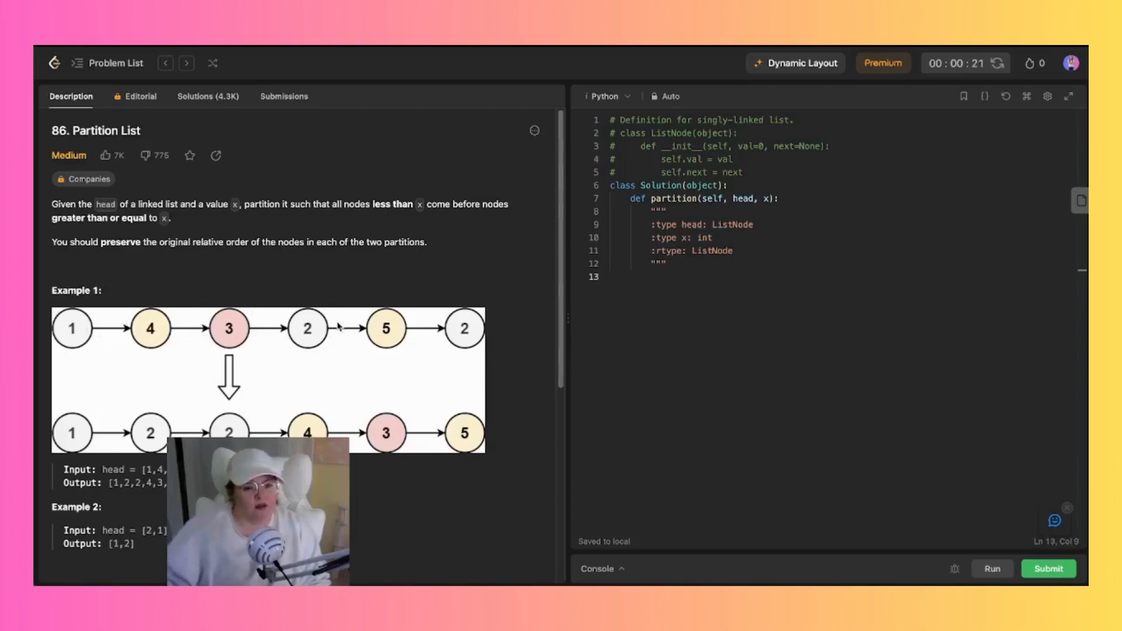
{"action": "mouse_move", "coordinate": [123, 388]}
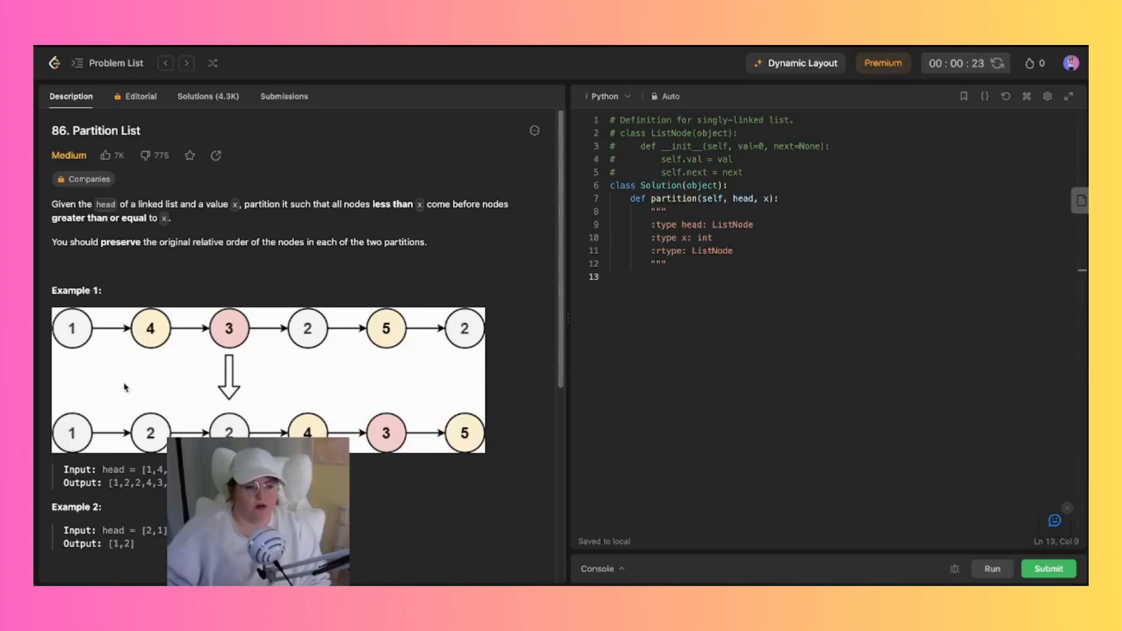
{"action": "mouse_move", "coordinate": [386, 444]}
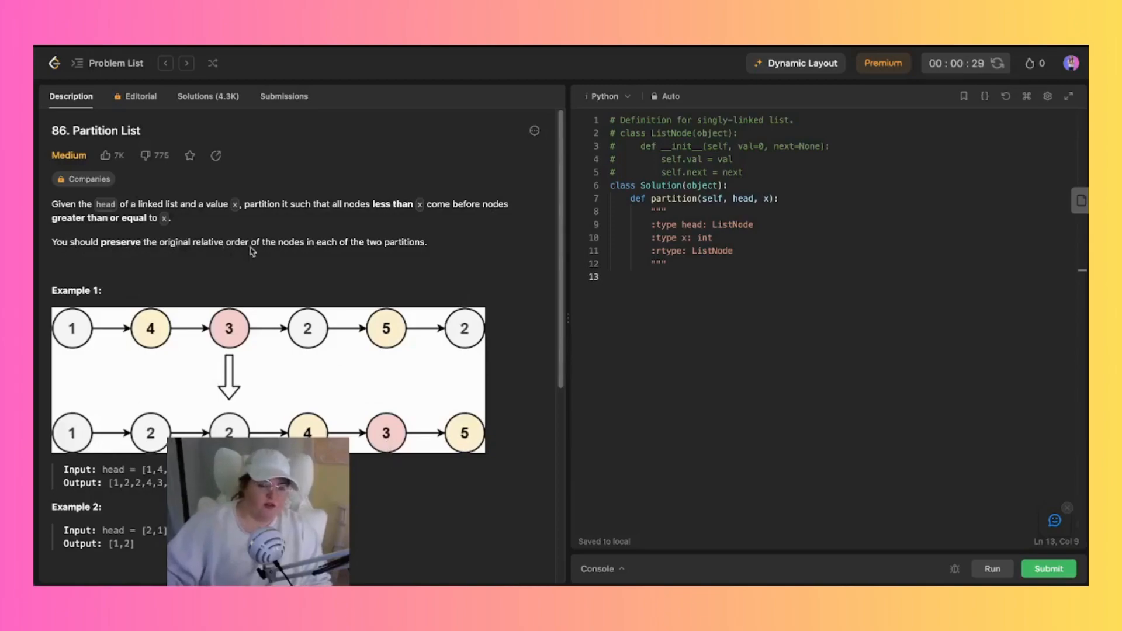
{"action": "mouse_move", "coordinate": [404, 251]}
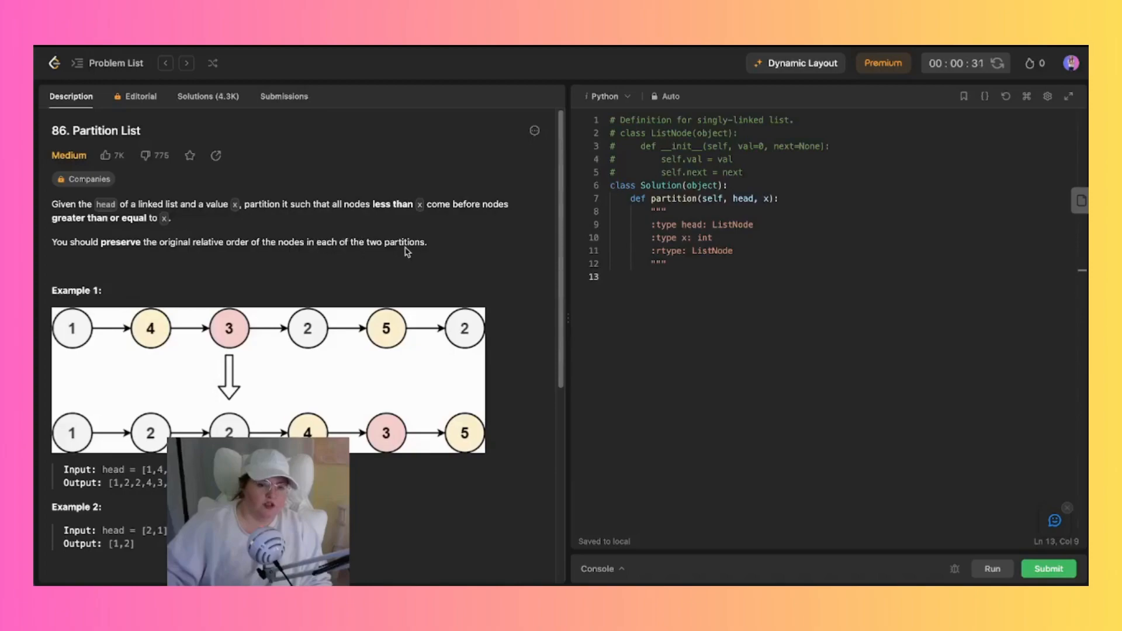
{"action": "scroll", "scroll_direction": "down", "scroll_amount": 3}
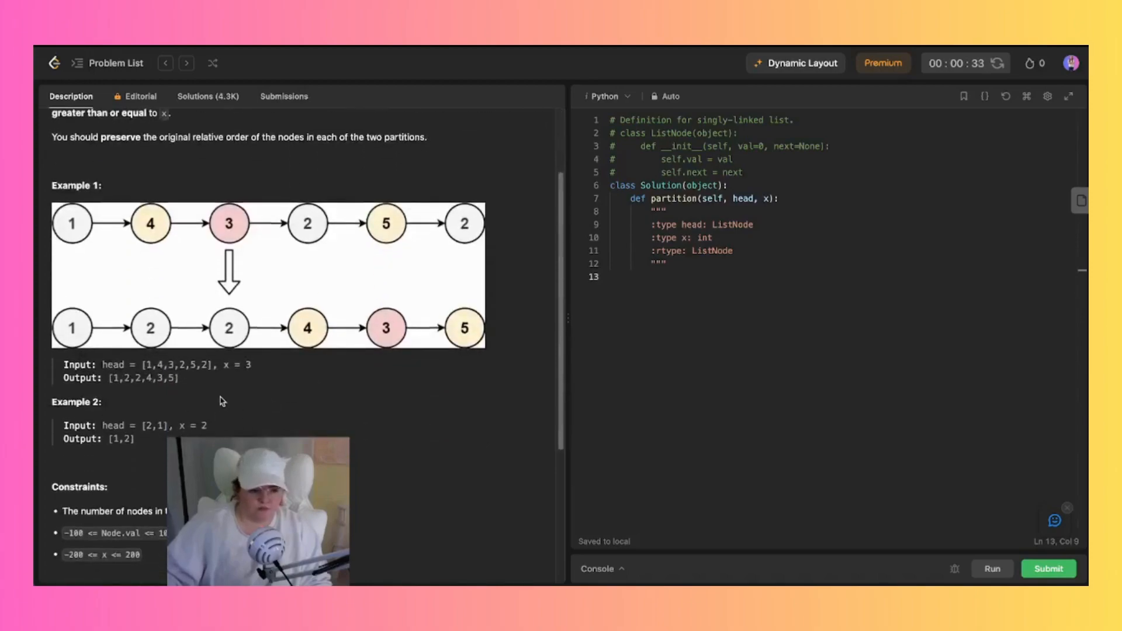
{"action": "scroll", "scroll_direction": "down", "scroll_amount": 3}
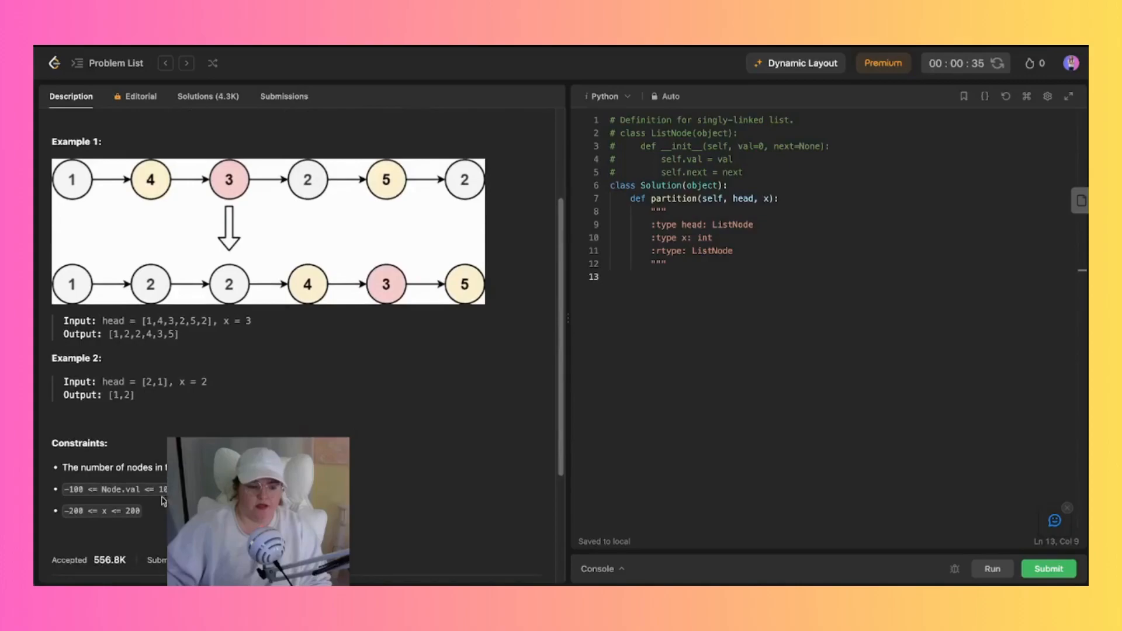
{"action": "scroll", "scroll_direction": "up", "scroll_amount": 3}
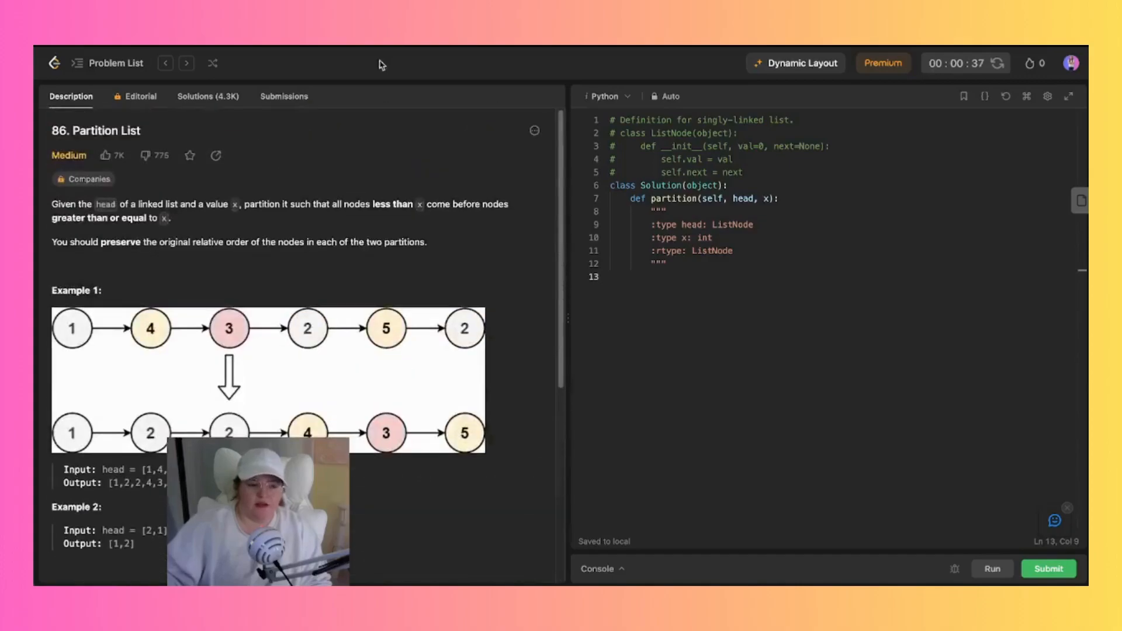
{"action": "left_click", "coordinate": [284, 96]}
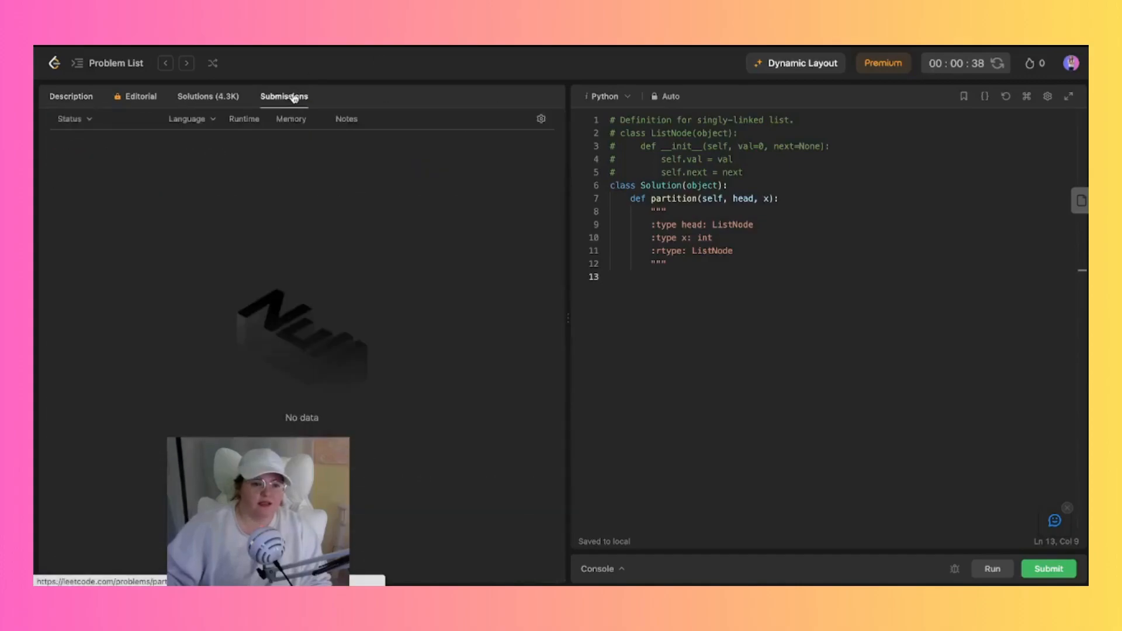
{"action": "left_click", "coordinate": [71, 96]}
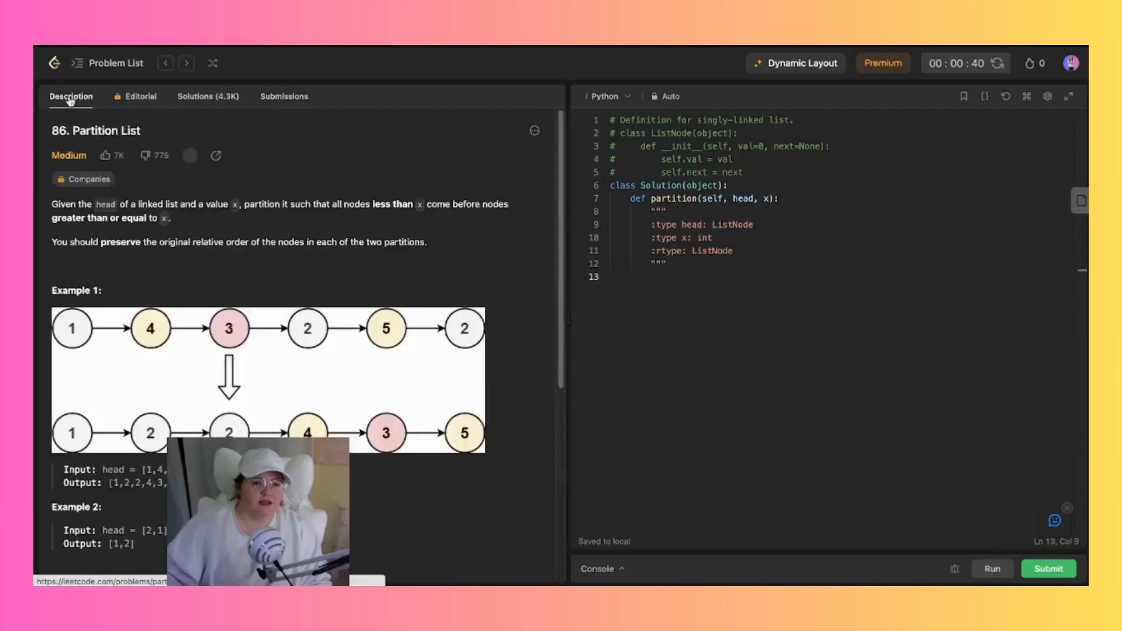
{"action": "mouse_move", "coordinate": [193, 272]}
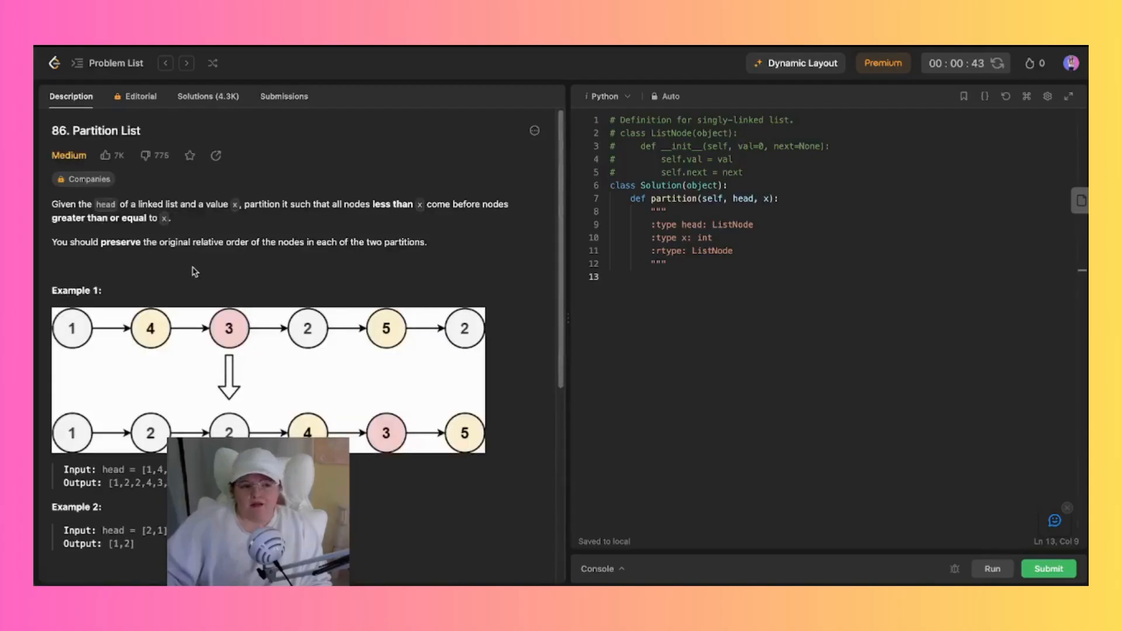
{"action": "mouse_move", "coordinate": [357, 279]}
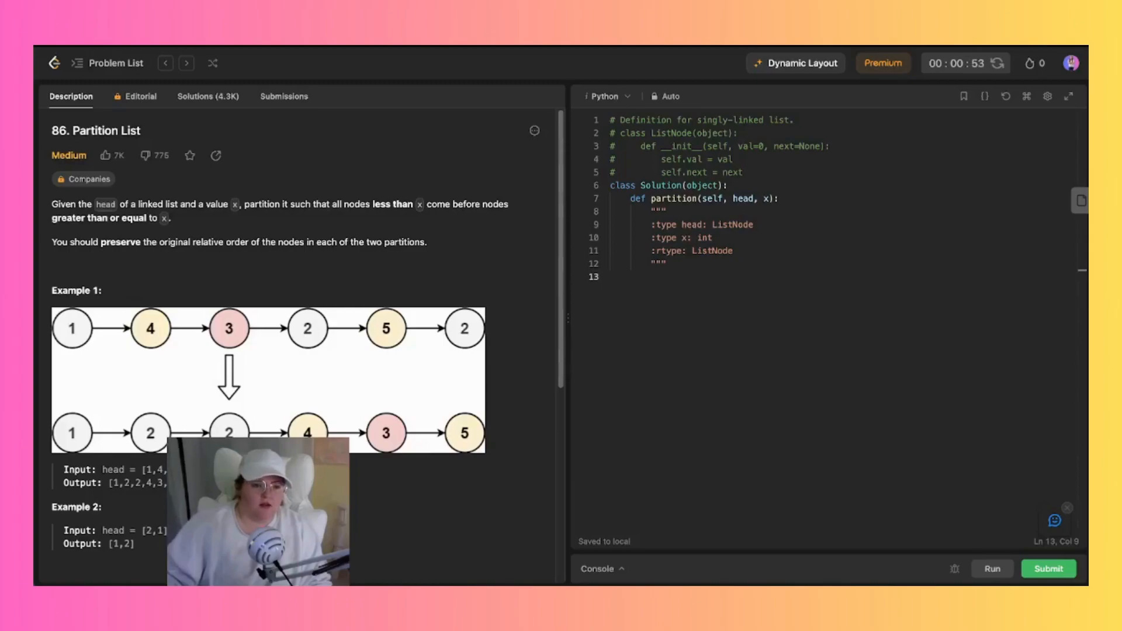
{"action": "mouse_move", "coordinate": [574, 249]}
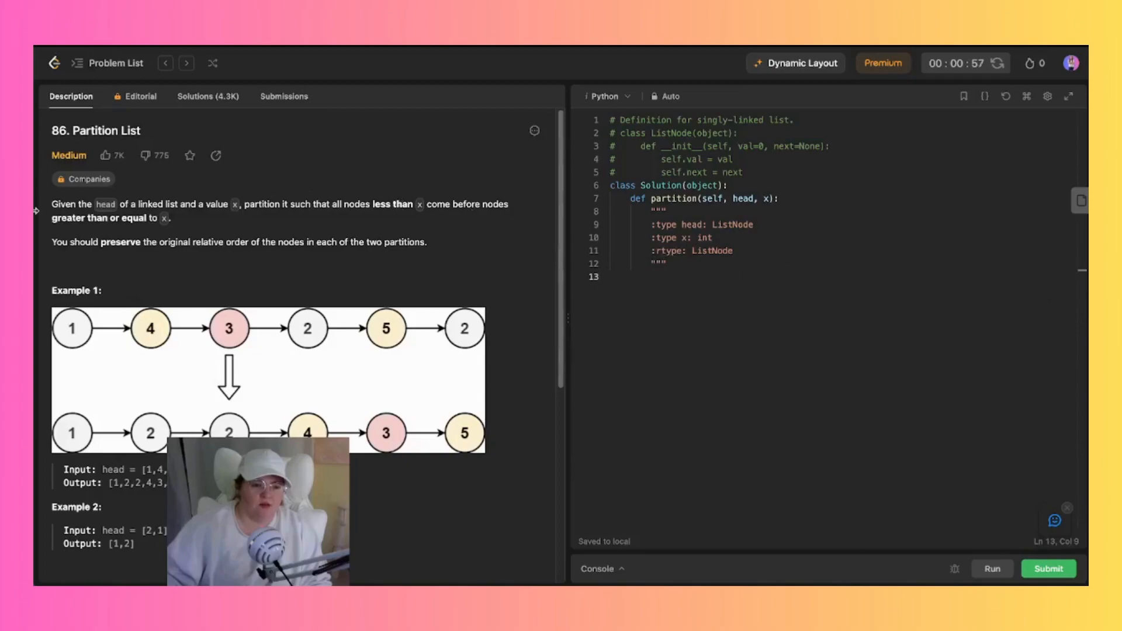
{"action": "mouse_move", "coordinate": [440, 318]}
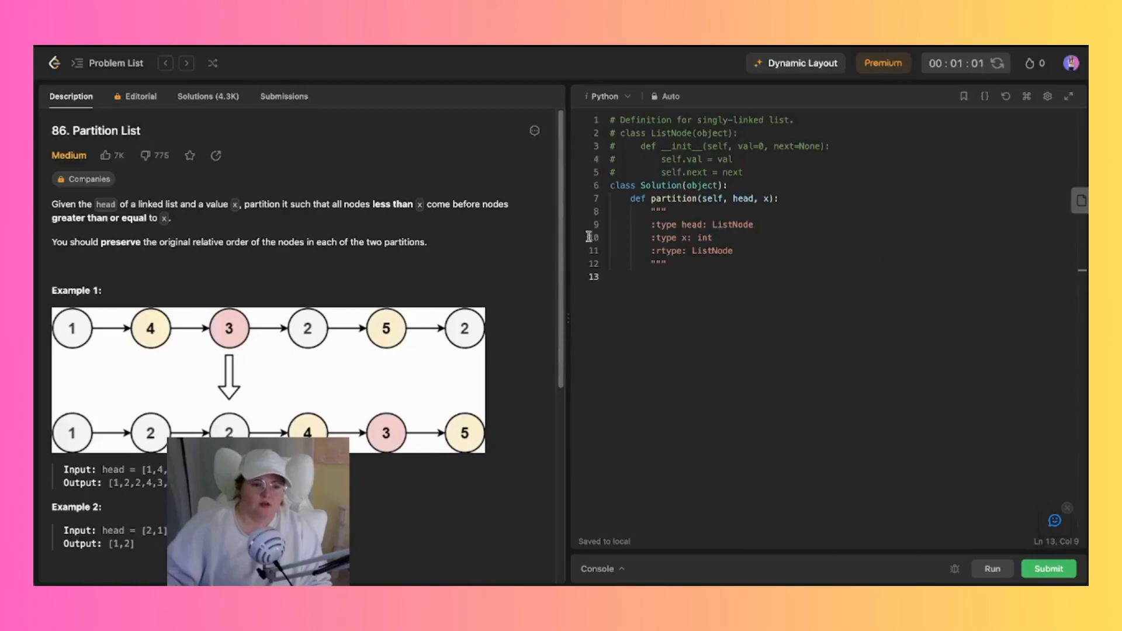
{"action": "mouse_move", "coordinate": [533, 262]}
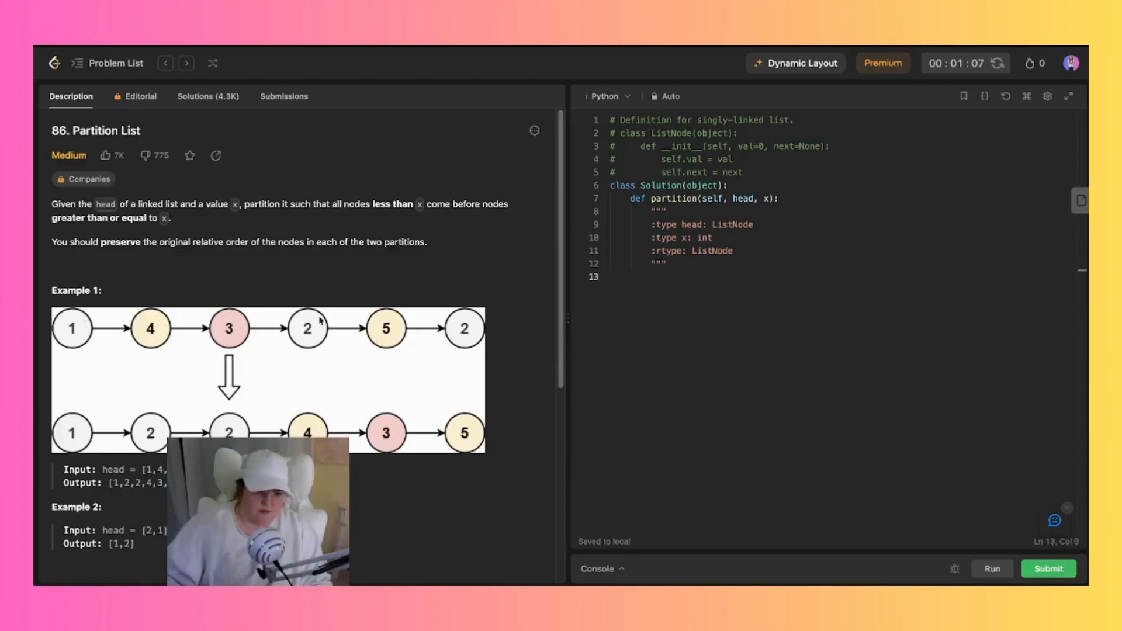
{"action": "mouse_move", "coordinate": [354, 393]}
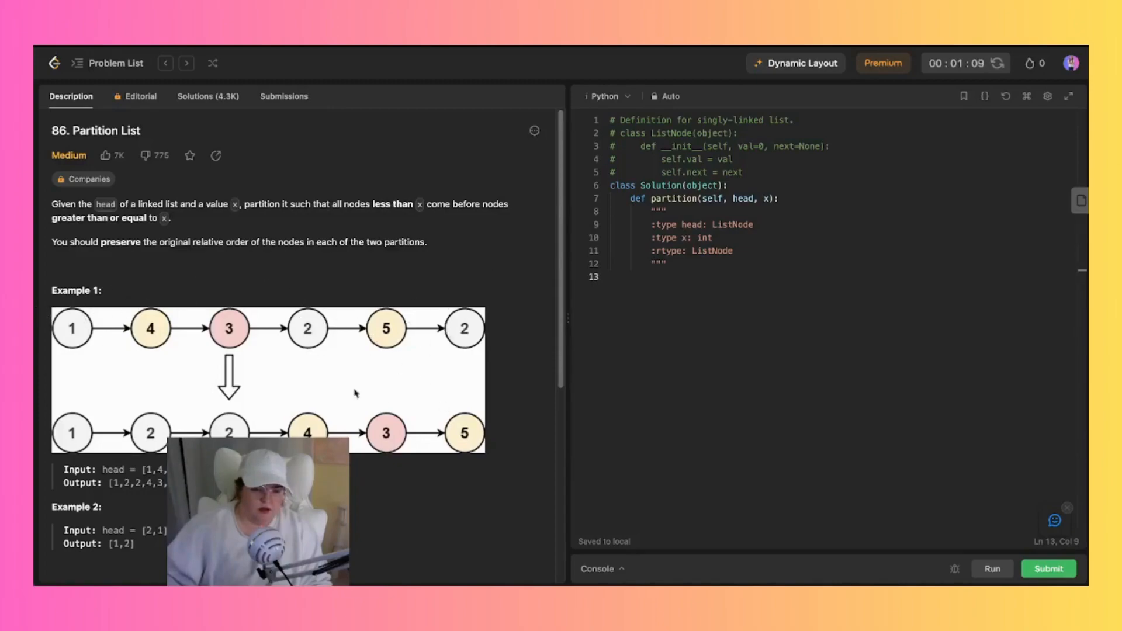
{"action": "mouse_move", "coordinate": [372, 440]}
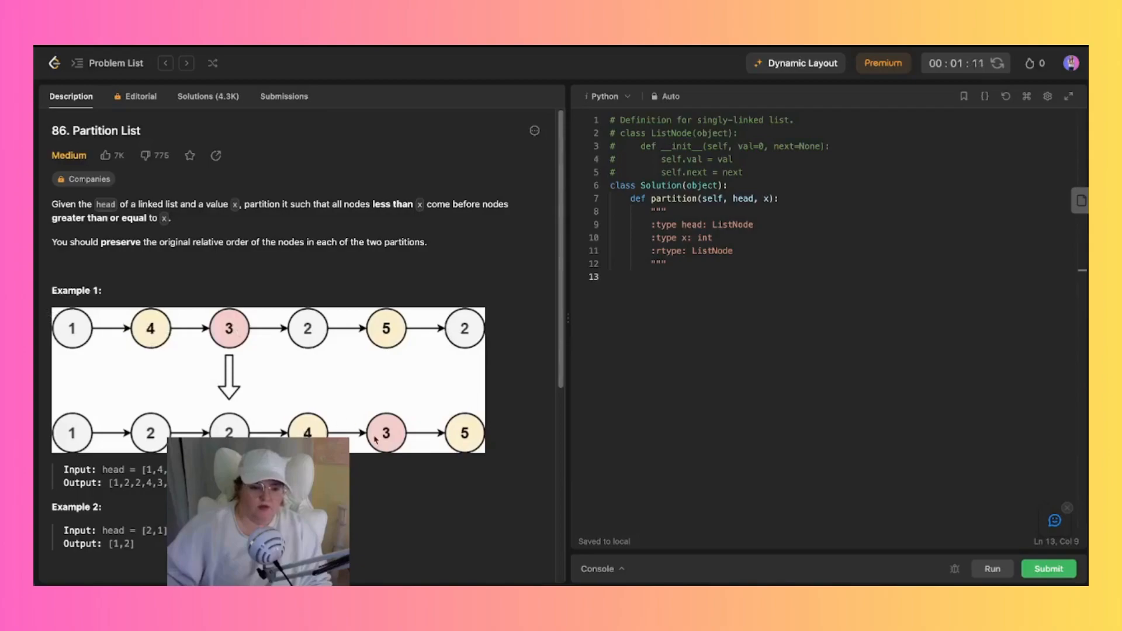
{"action": "mouse_move", "coordinate": [406, 394]}
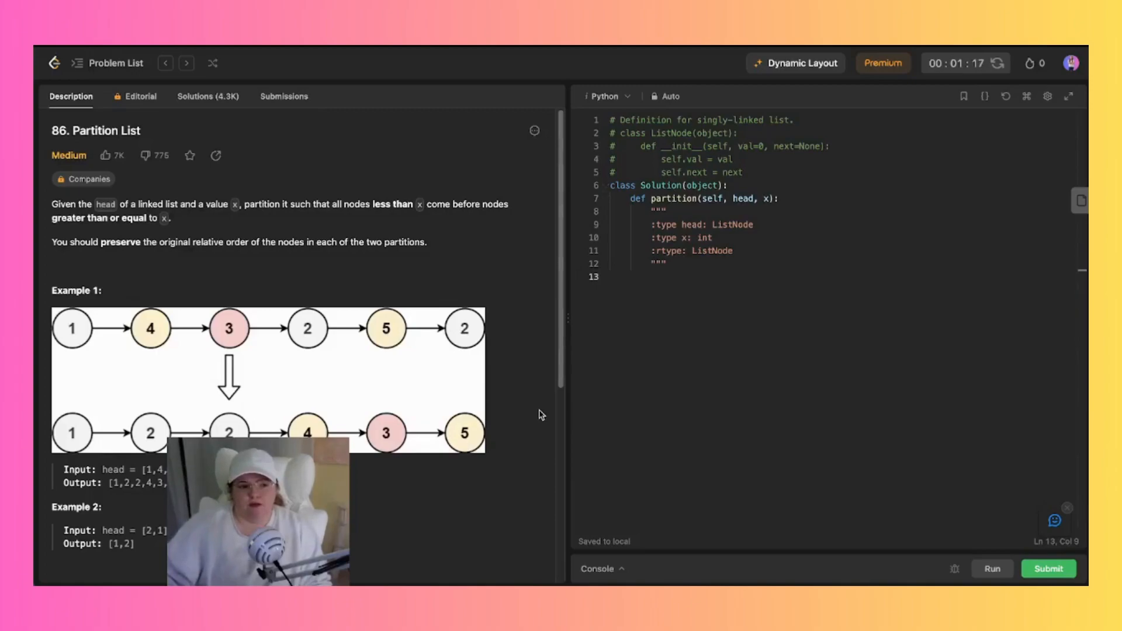
{"action": "mouse_move", "coordinate": [701, 406]}
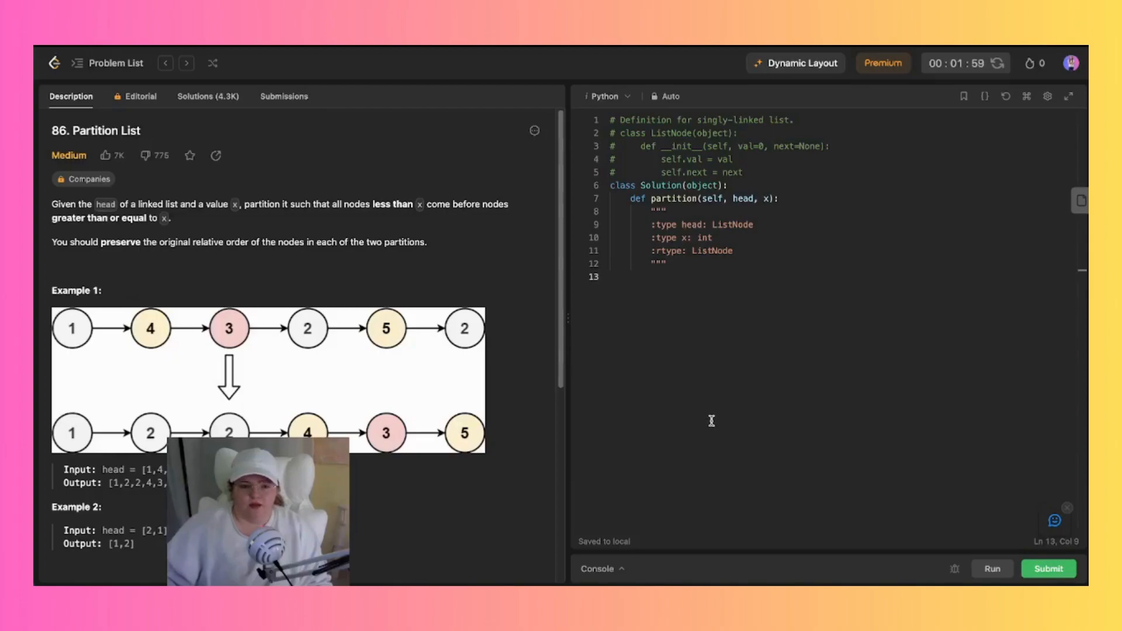
{"action": "mouse_move", "coordinate": [178, 241]}
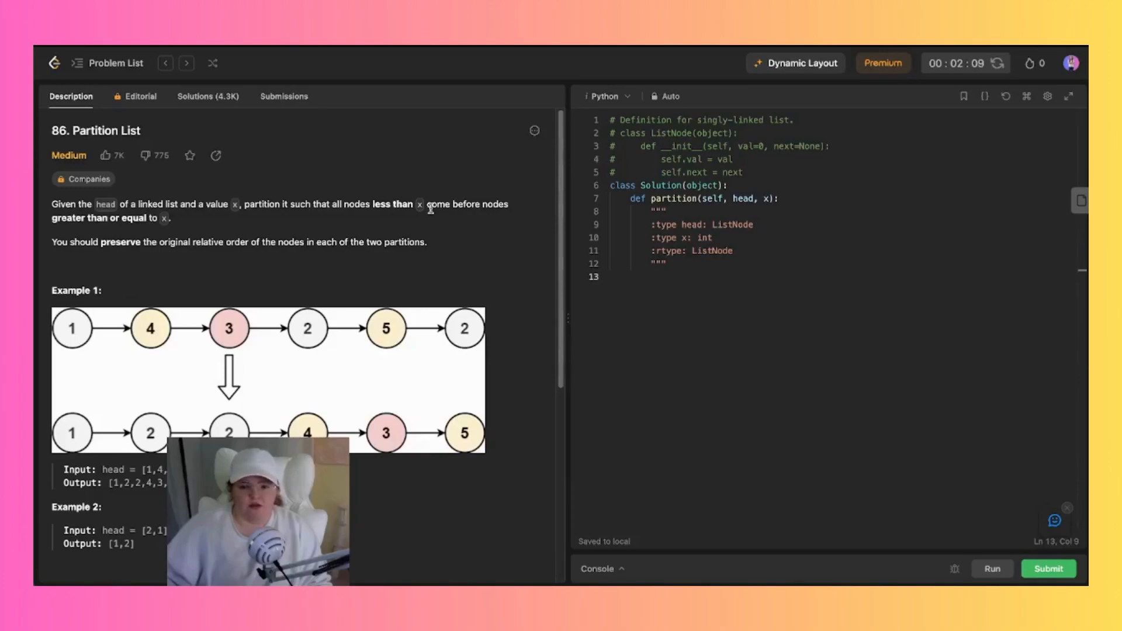
{"action": "mouse_move", "coordinate": [63, 229]}
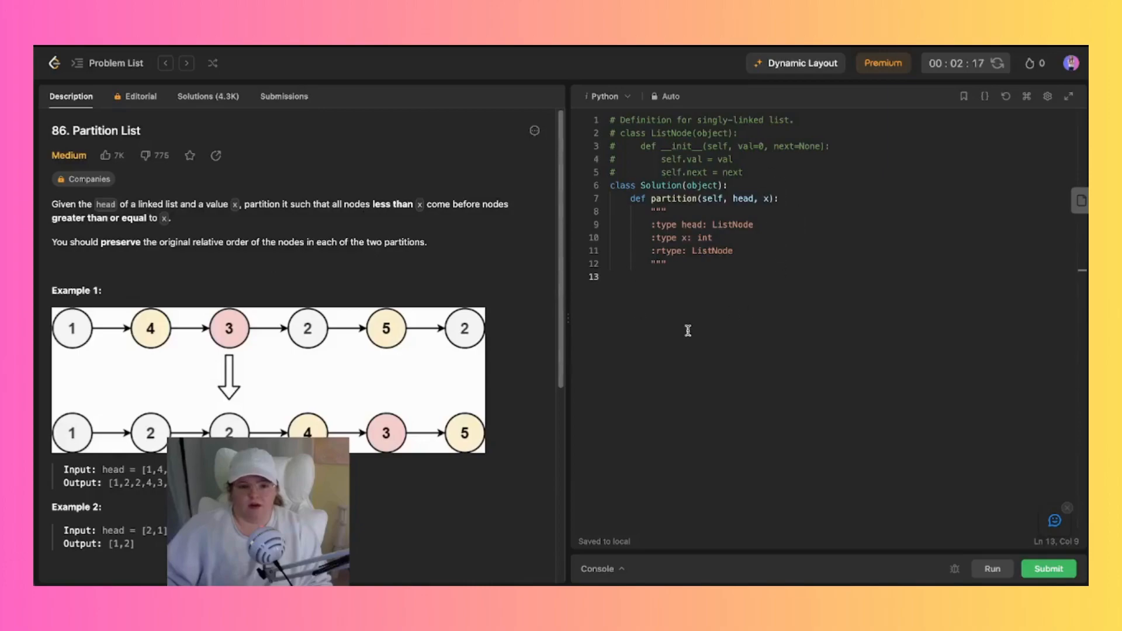
{"action": "mouse_move", "coordinate": [121, 323]}
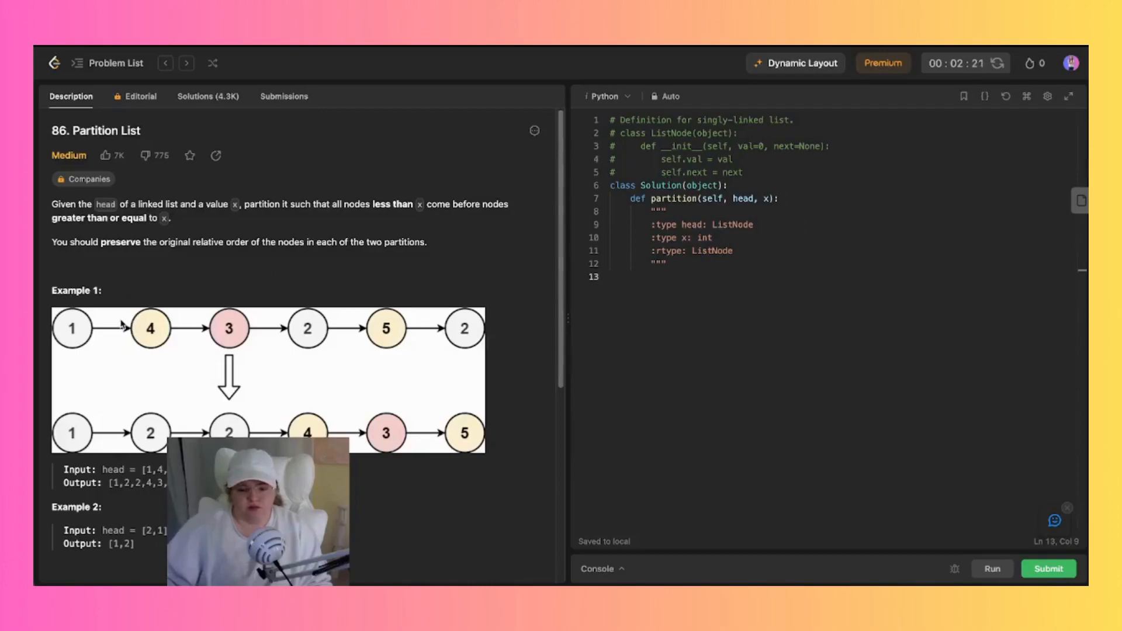
{"action": "mouse_move", "coordinate": [829, 361]}
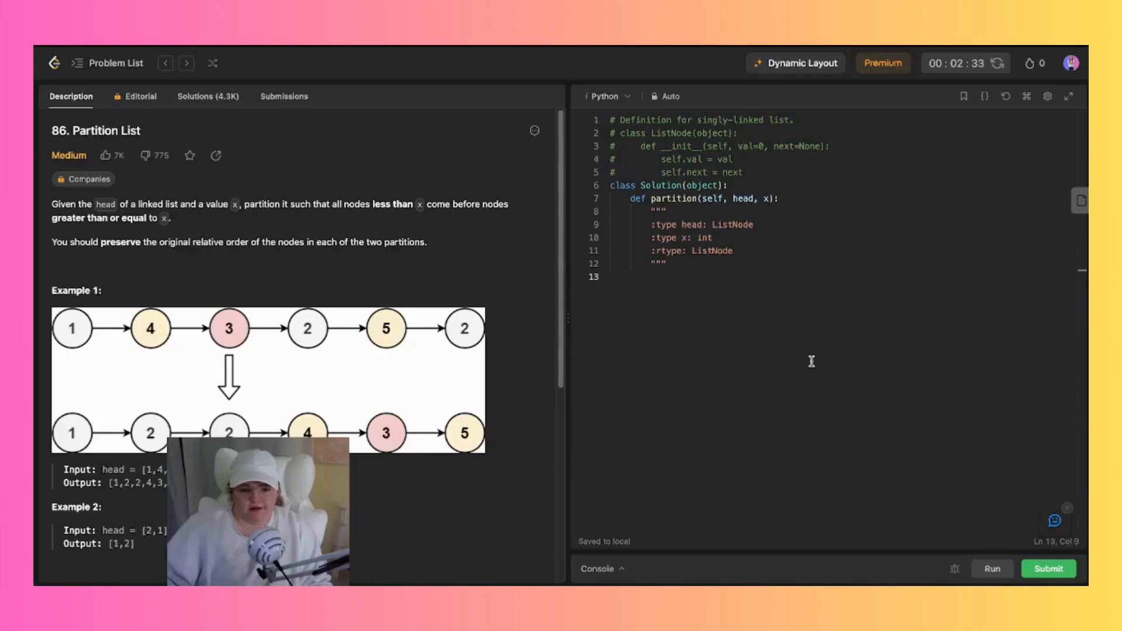
{"action": "mouse_move", "coordinate": [392, 274]}
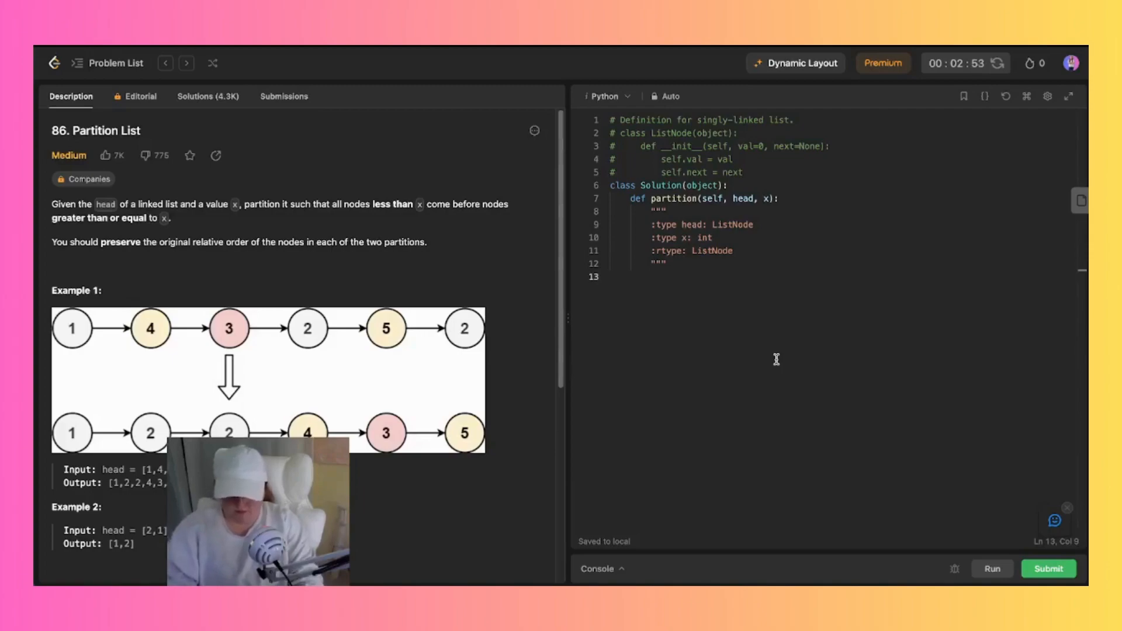
Add less_head and greater_head lines, then set less = less_head and greater = greater_head.
{"action": "left_click", "coordinate": [651, 277]}
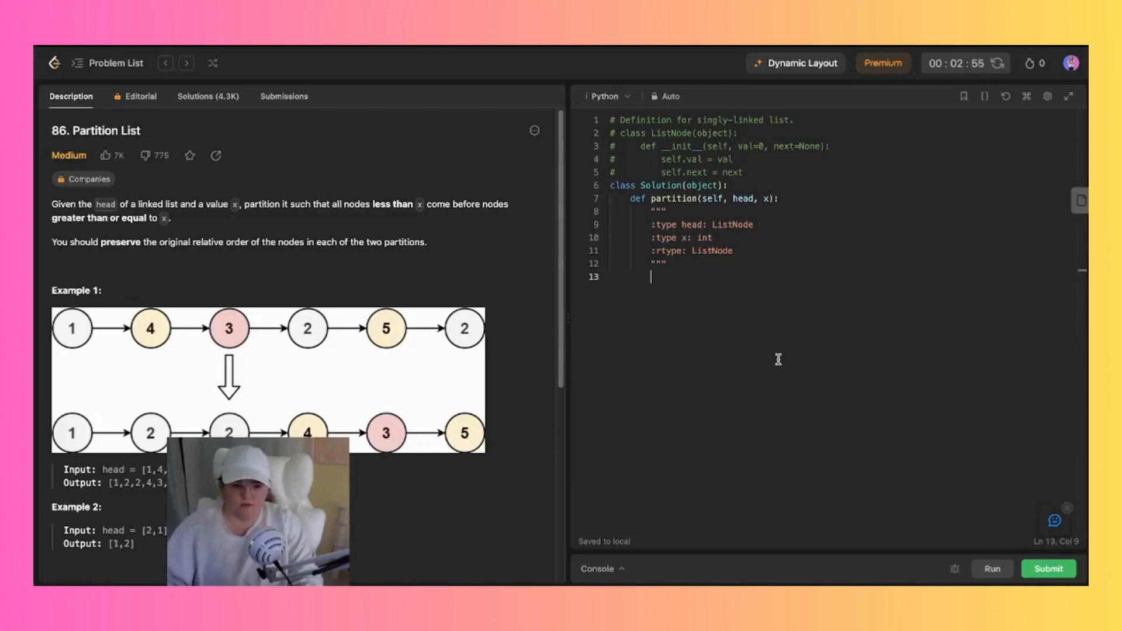
{"action": "type", "text": "less_head ="}
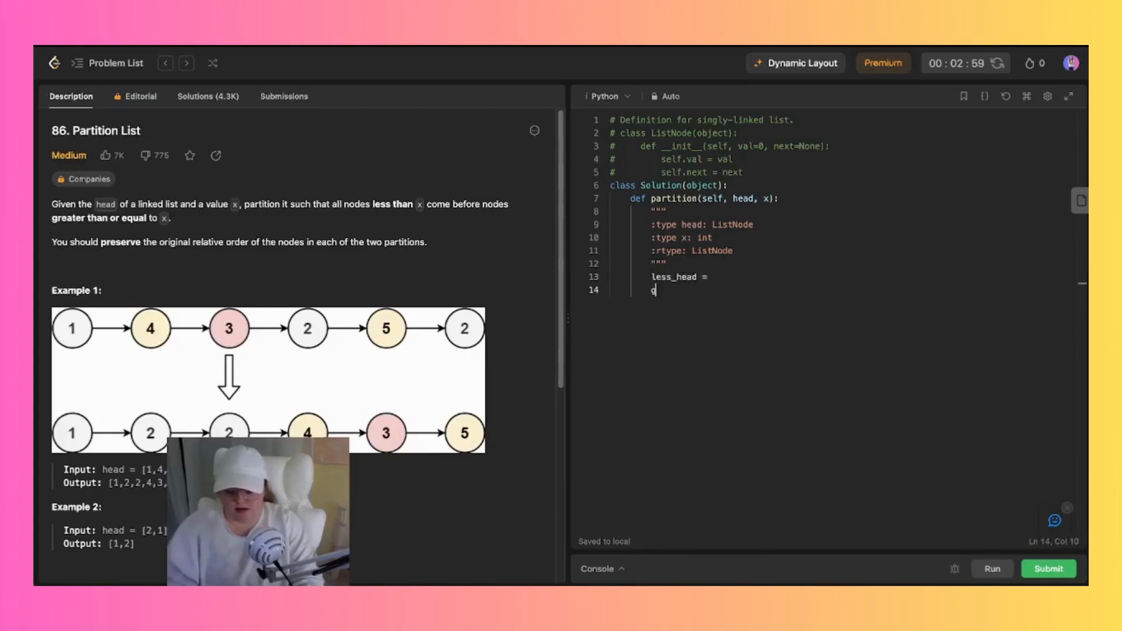
{"action": "type", "text": "greater"}
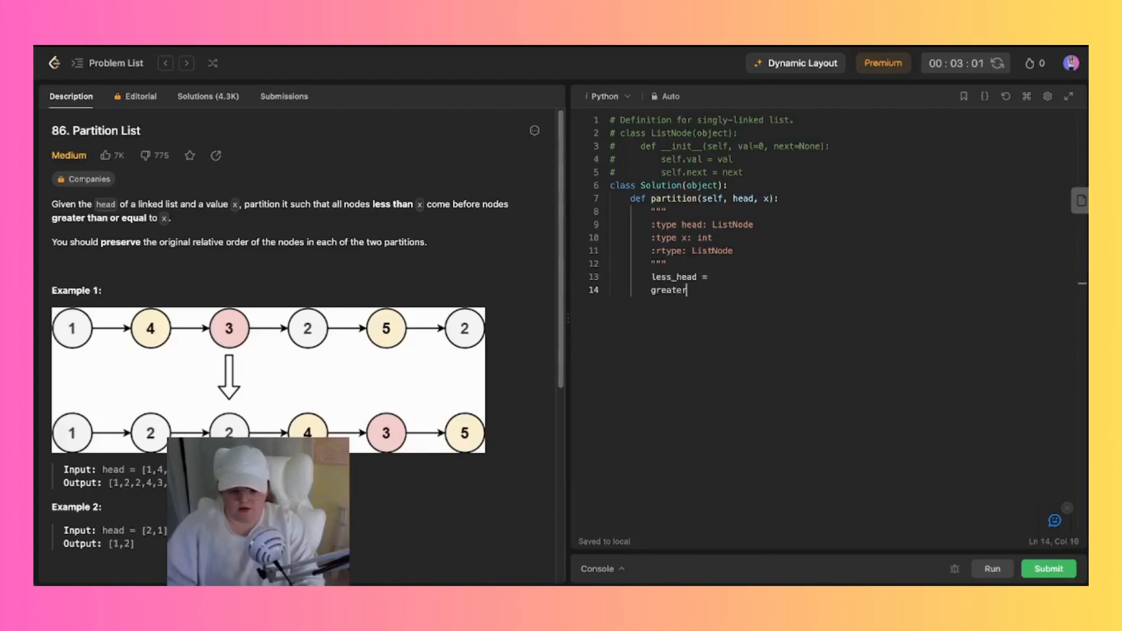
{"action": "type", "text": "_head ="}
{"action": "type", "text": "less"}
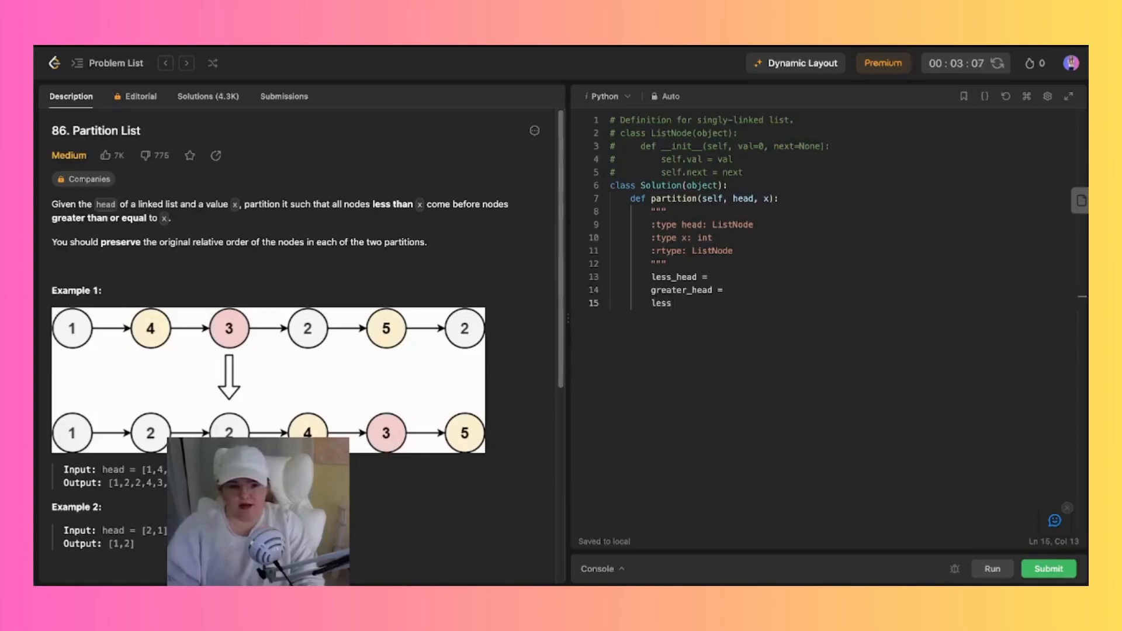
{"action": "type", "text": "= le"}
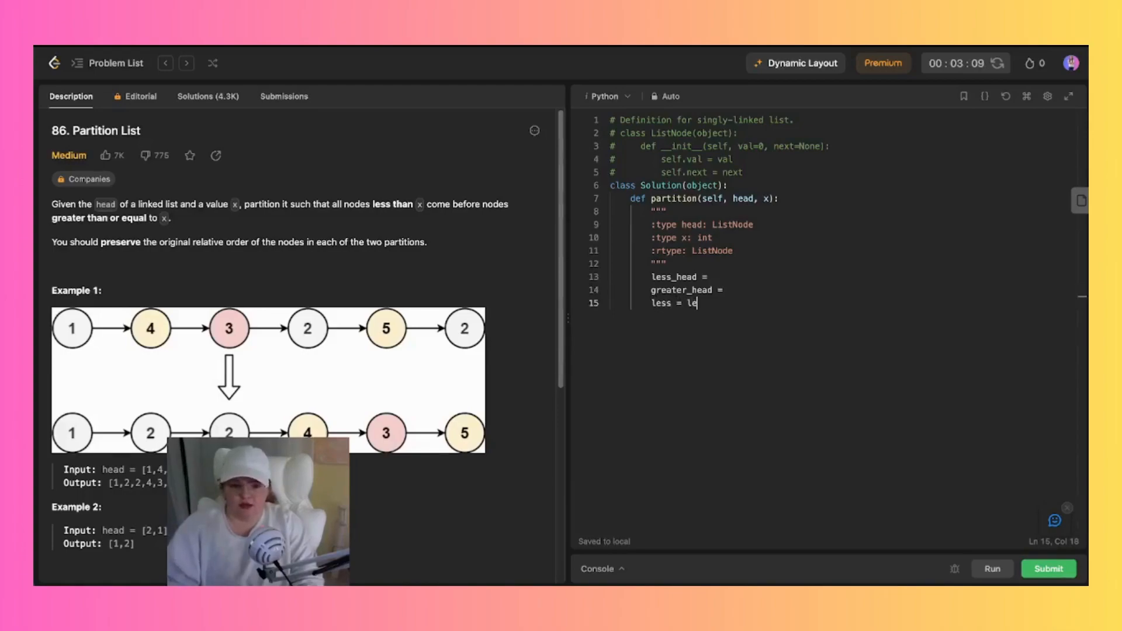
{"action": "type", "text": "ss_head"}
{"action": "type", "text": "greater = greater"}
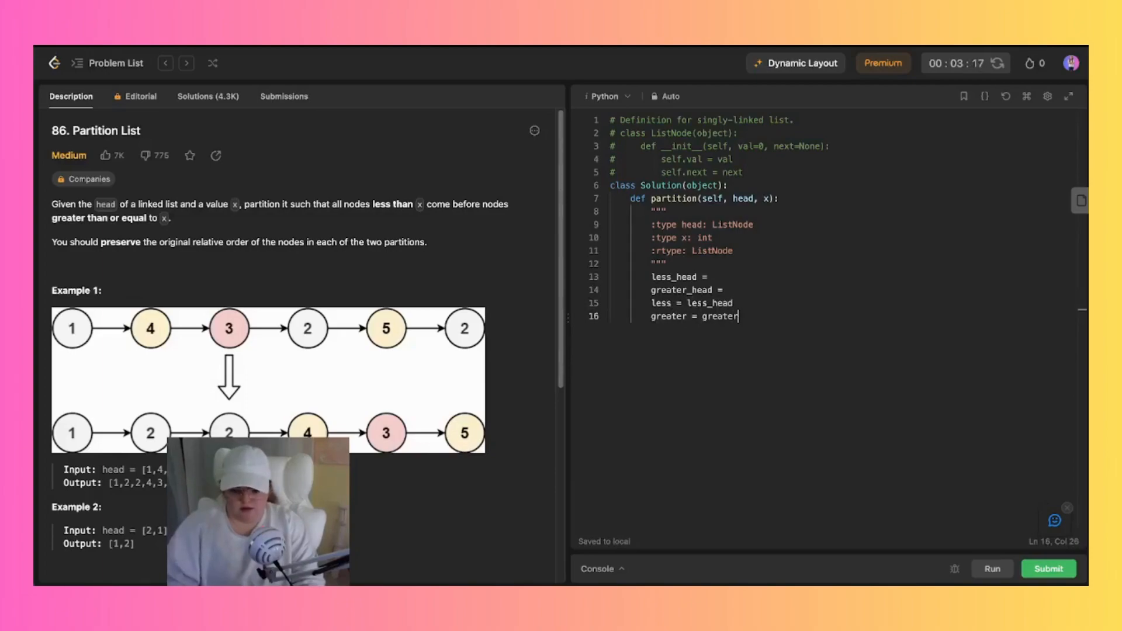
{"action": "type", "text": "_head"}
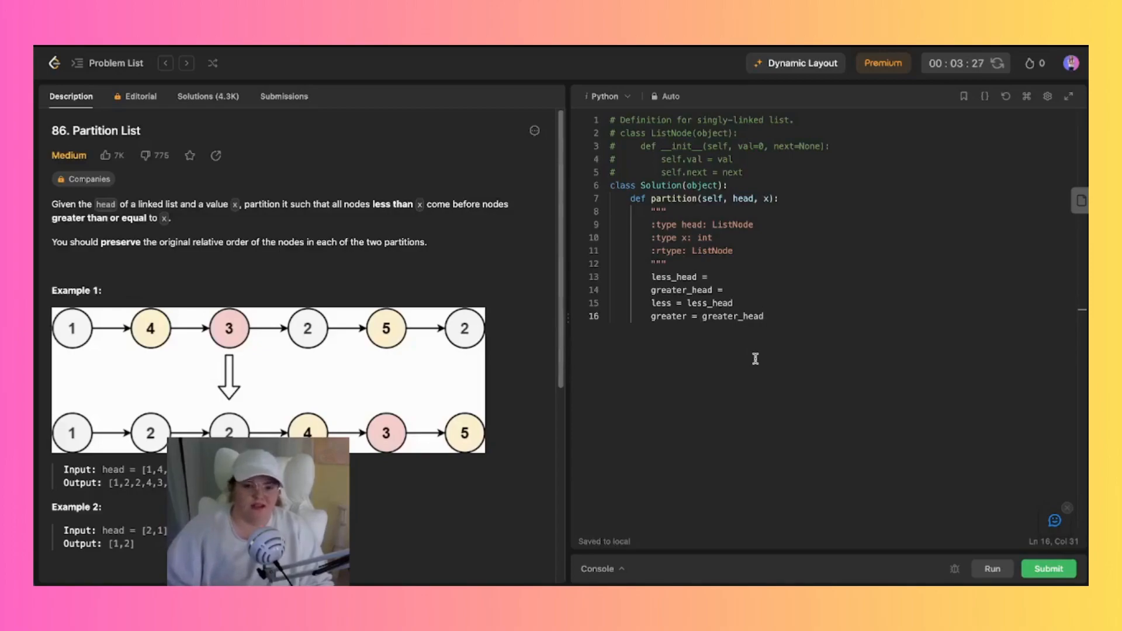
Initialize both less_head and greater_head as ListNode(0) dummy nodes.
{"action": "left_click", "coordinate": [730, 290]}
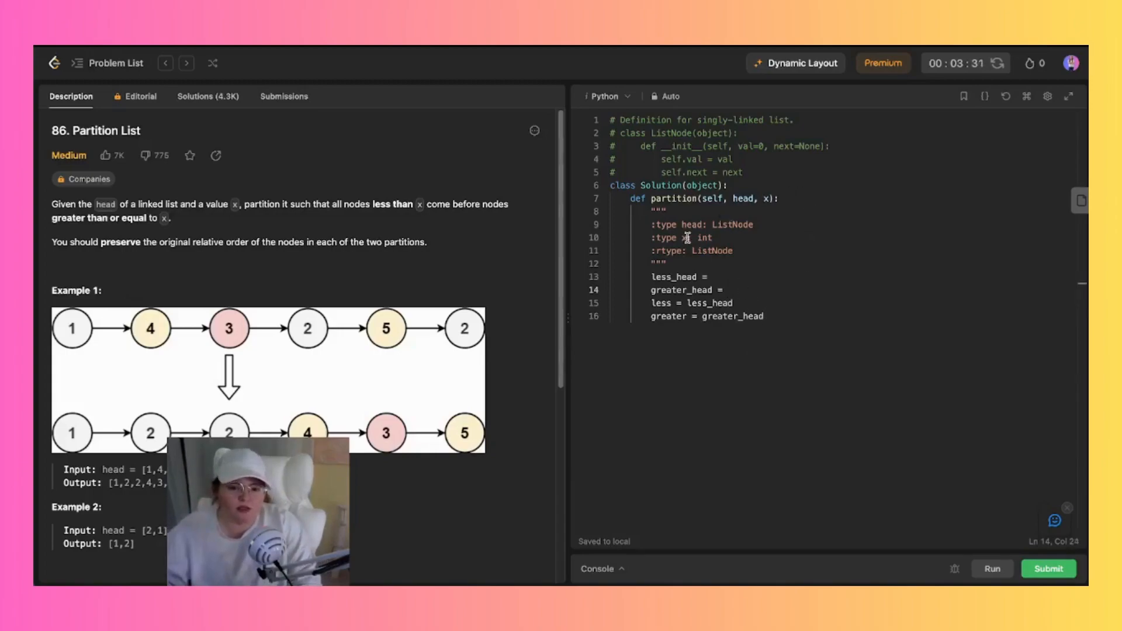
{"action": "double_click", "coordinate": [733, 225]}
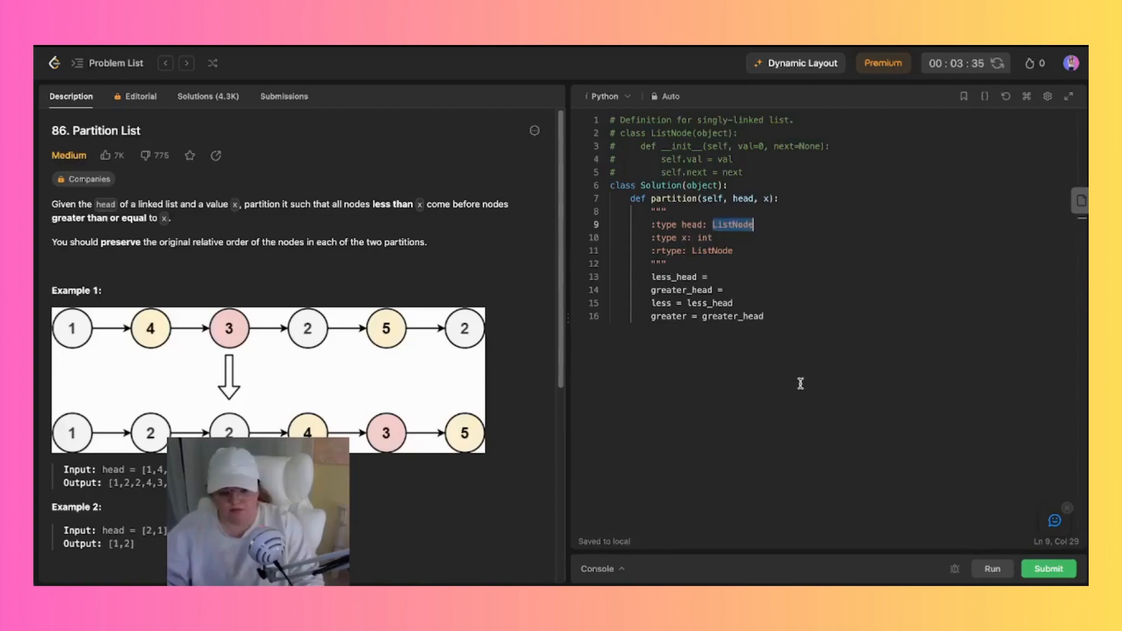
{"action": "type", "text": "ListNode"}
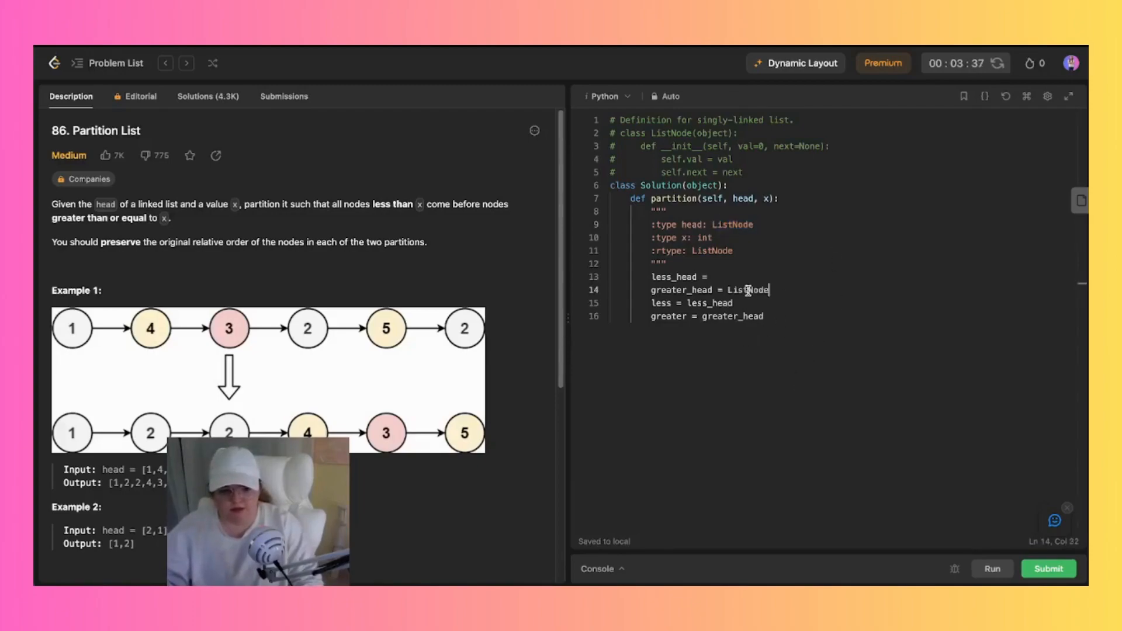
{"action": "type", "text": "()"}
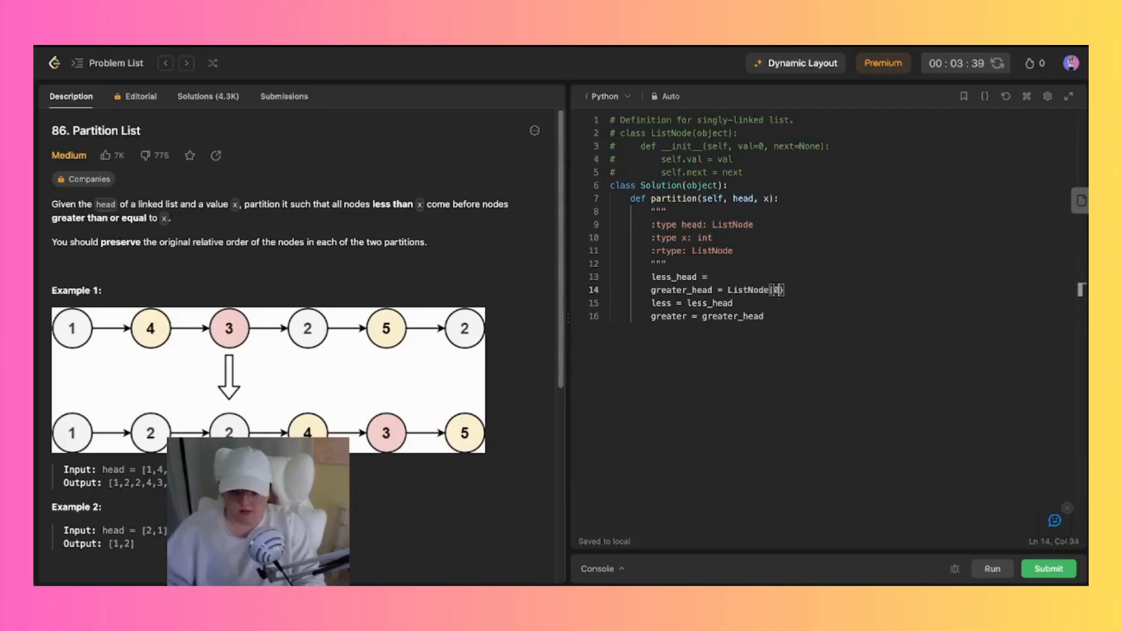
{"action": "double_click", "coordinate": [755, 290]}
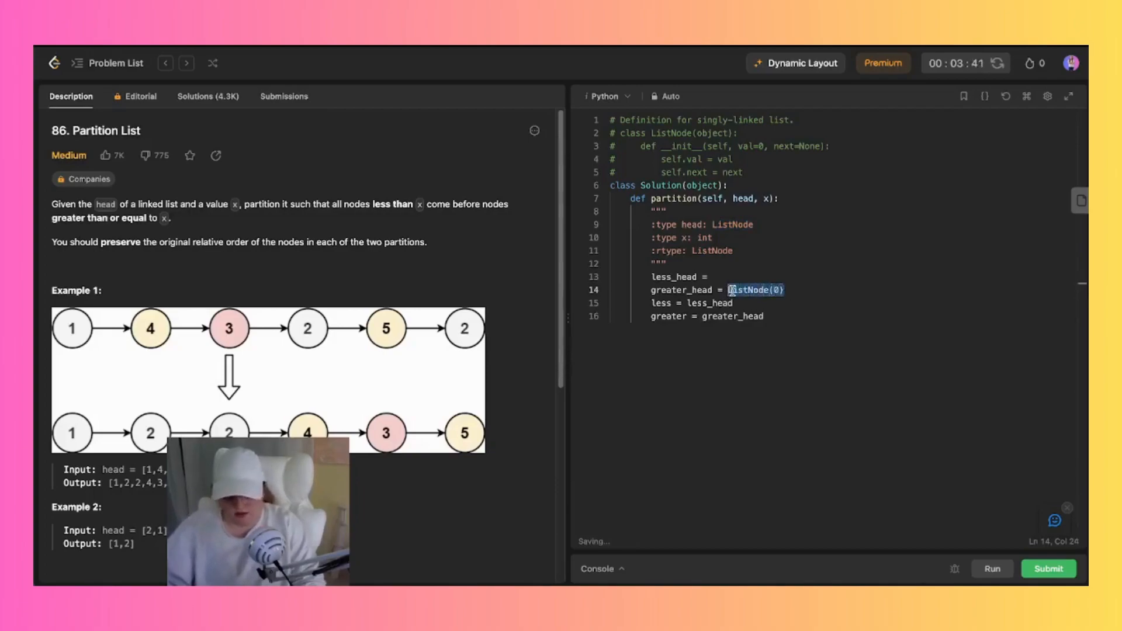
{"action": "type", "text": "ListNode(0)"}
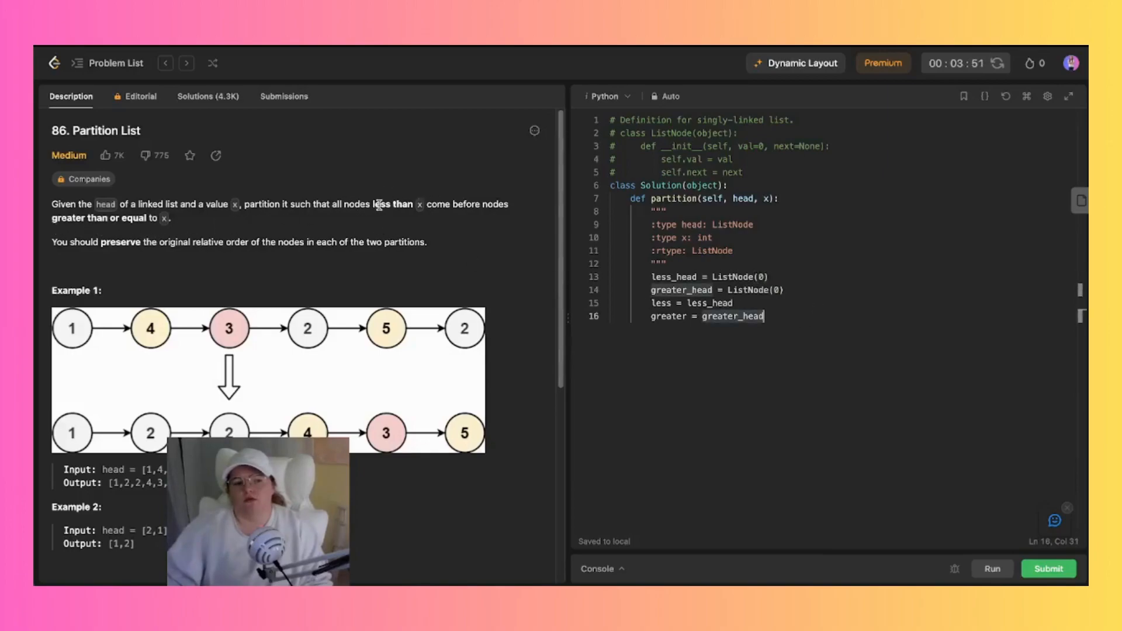
{"action": "mouse_move", "coordinate": [492, 294]}
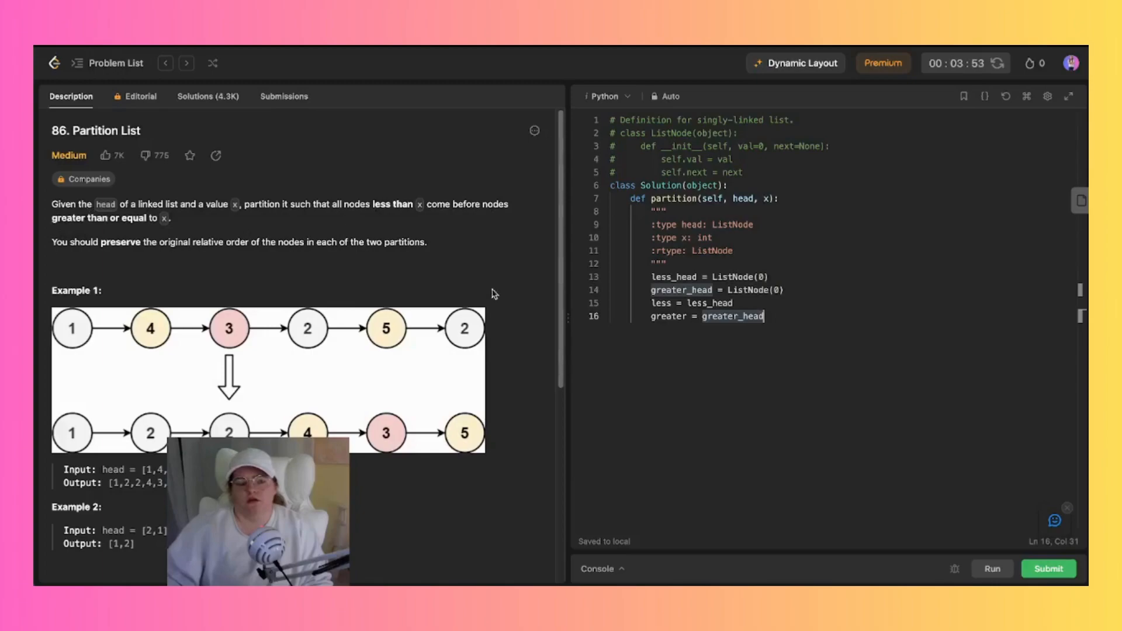
Add a blank line and an indented new line below the pointer setup.
{"action": "key", "text": "enter"}
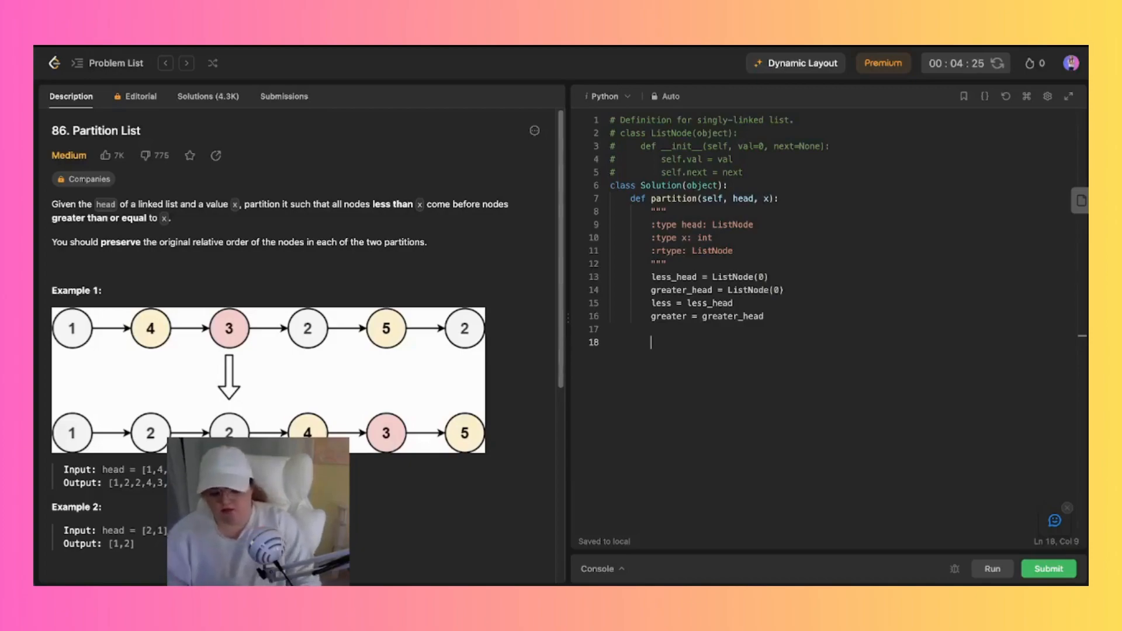
Write 'while head:' with 'if head.val < x:' setting less.next = head and less = less.next.
{"action": "type", "text": "while head:"}
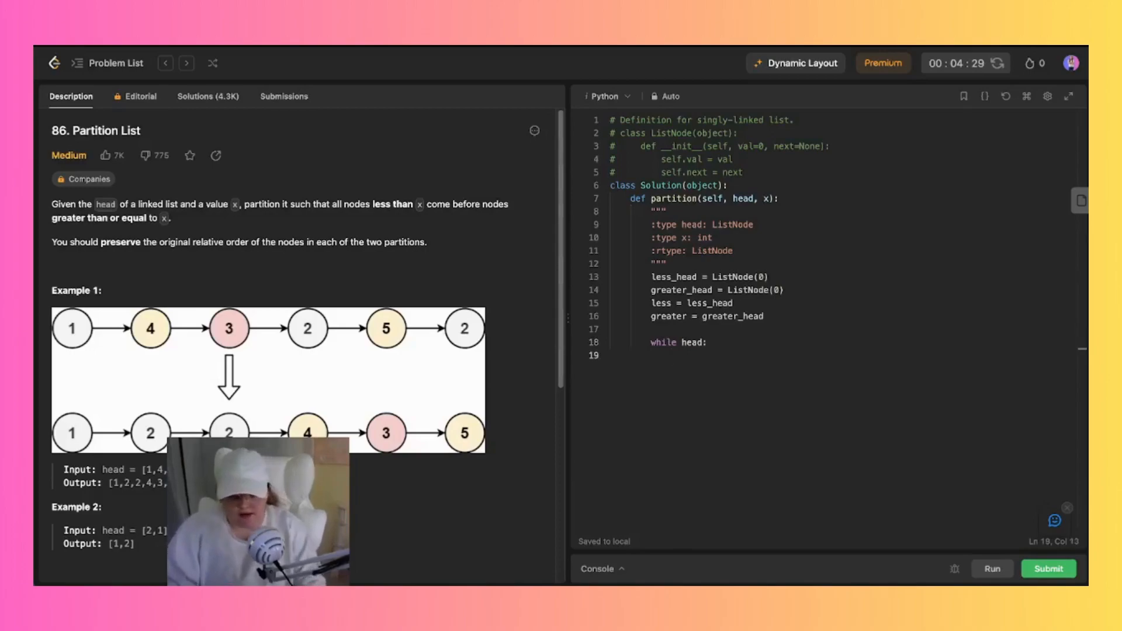
{"action": "type", "text": "if head.val"}
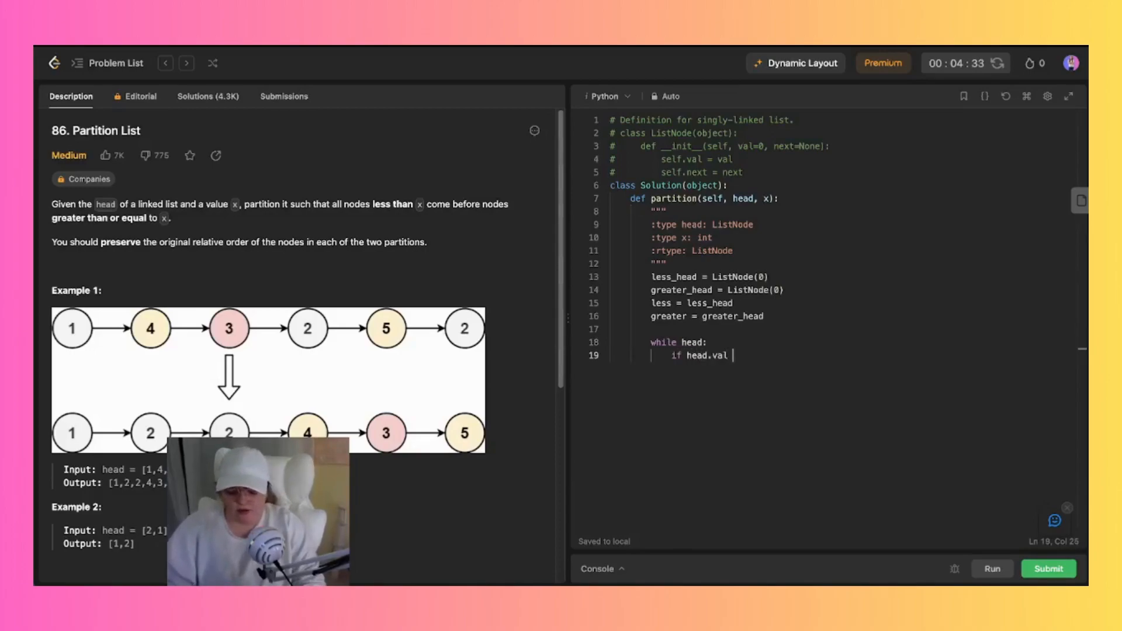
{"action": "type", "text": "< x"}
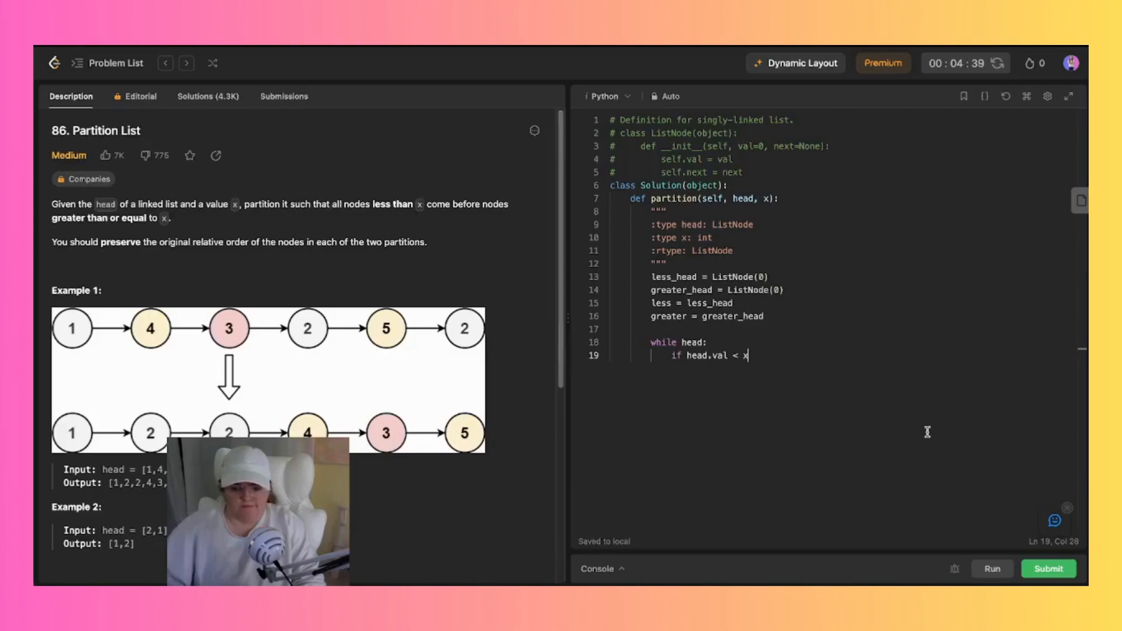
{"action": "mouse_move", "coordinate": [858, 379]}
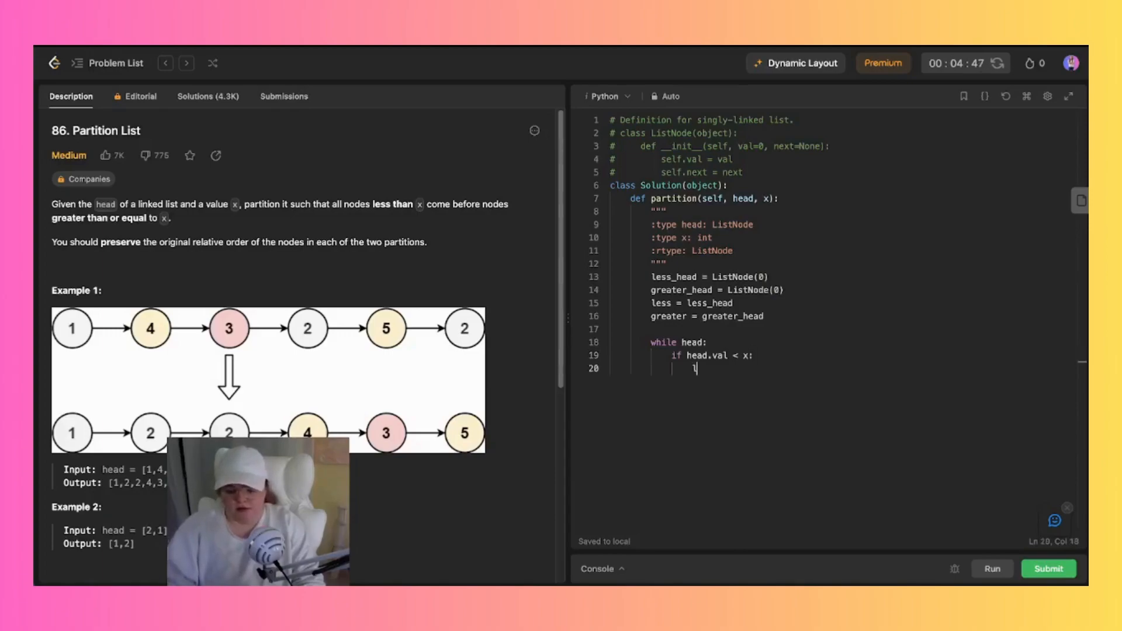
{"action": "type", "text": "less.next = hea"}
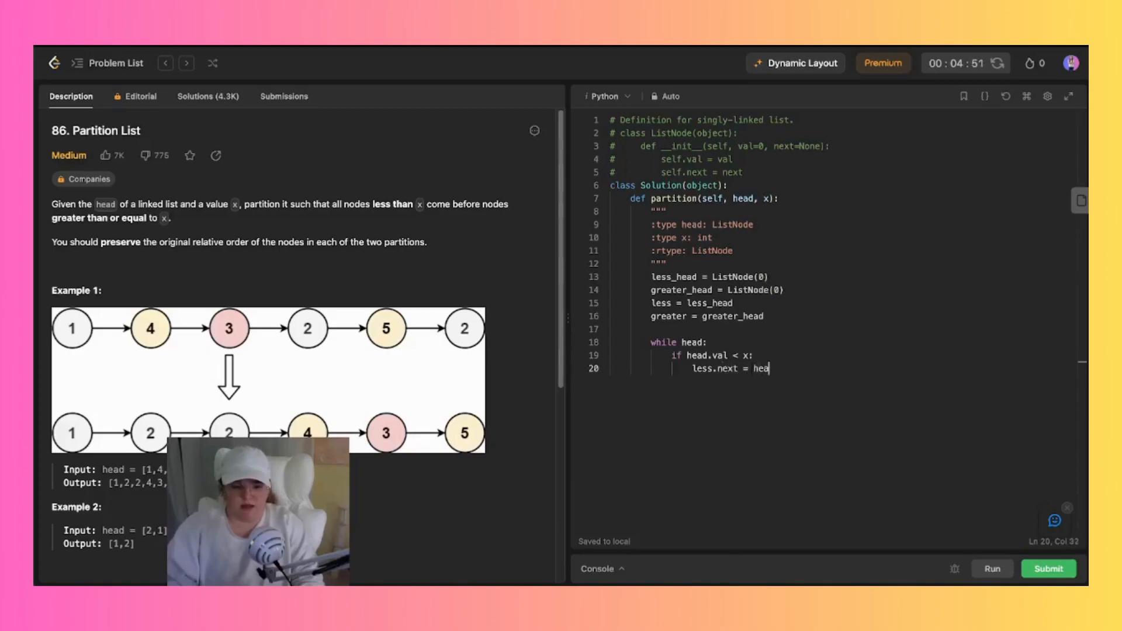
{"action": "type", "text": "d"}
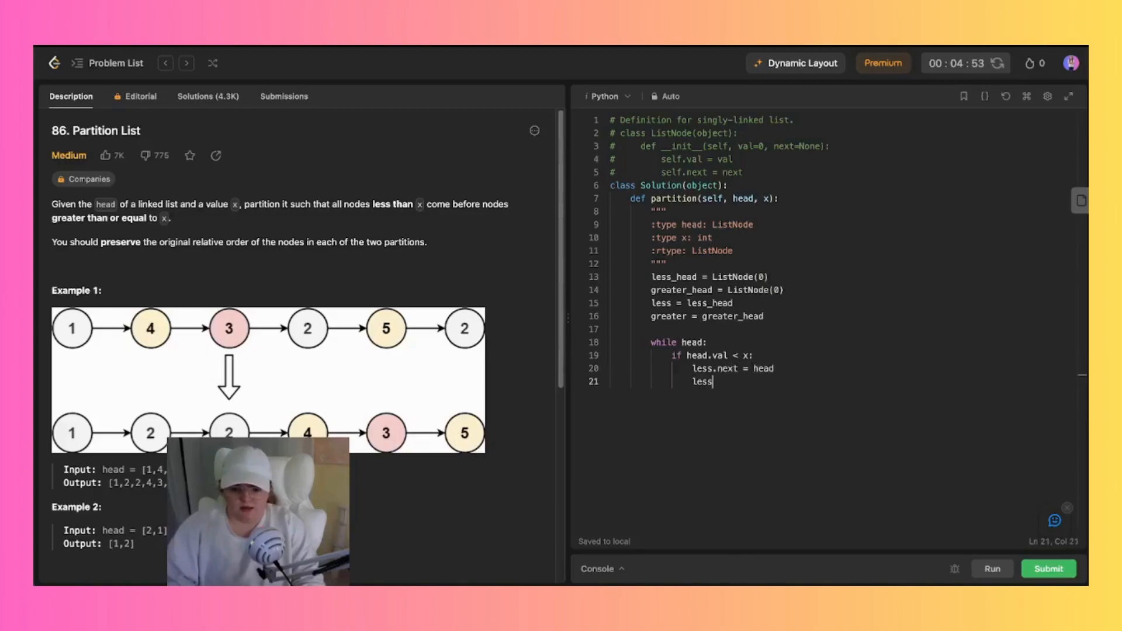
{"action": "type", "text": "= less.n"}
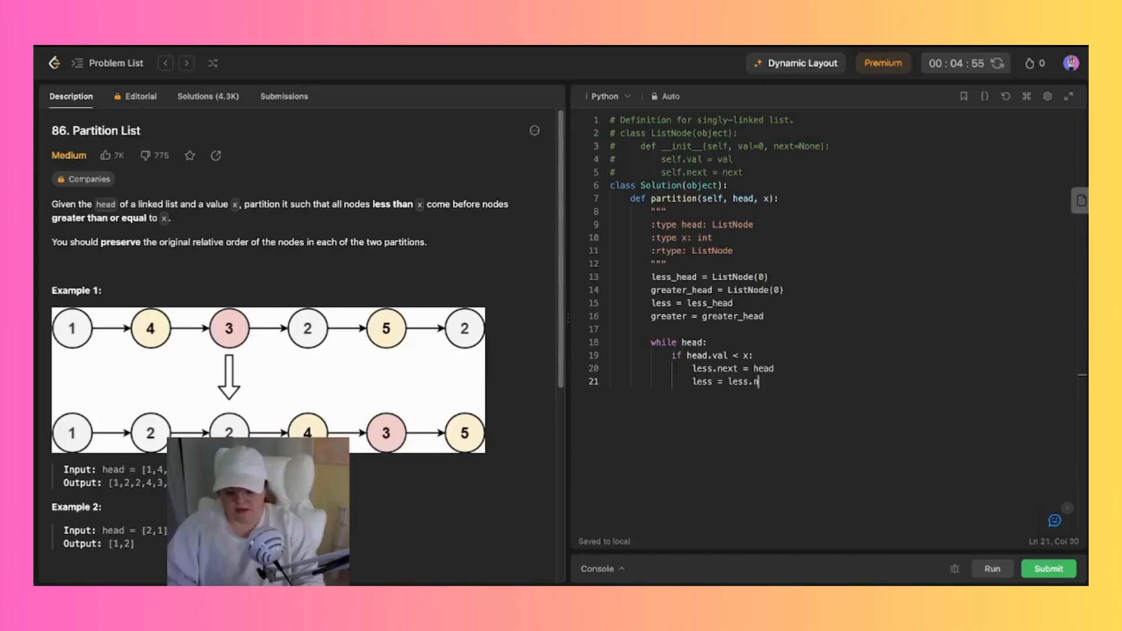
{"action": "type", "text": "ext"}
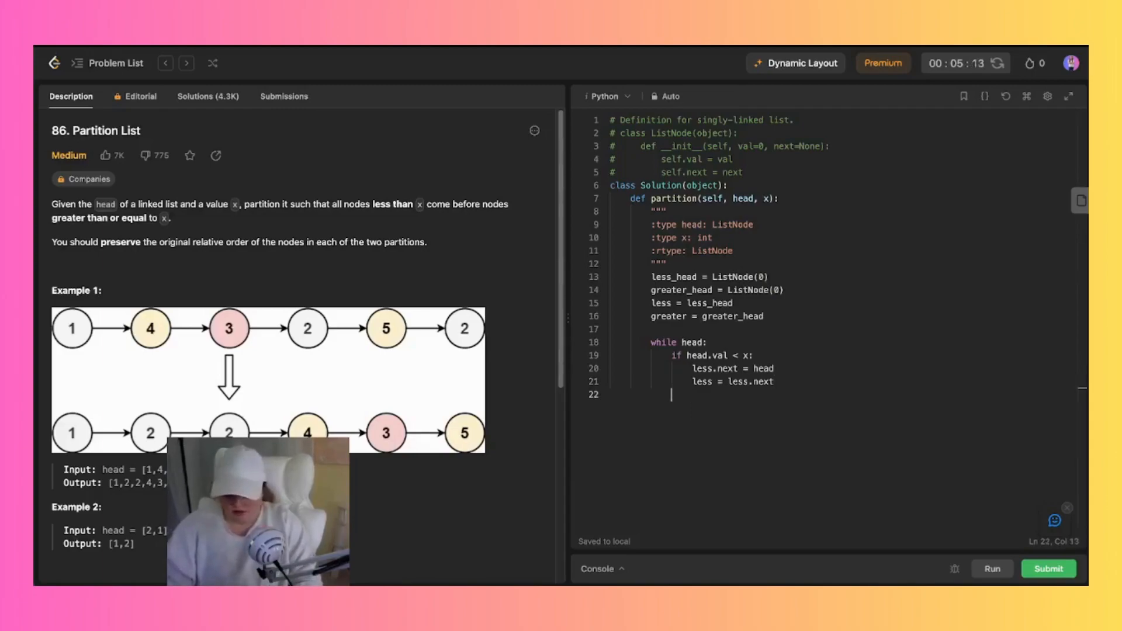
Add 'else:' with greater.next = head, greater = greater.next, then head = head.next.
{"action": "type", "text": "else\":"}
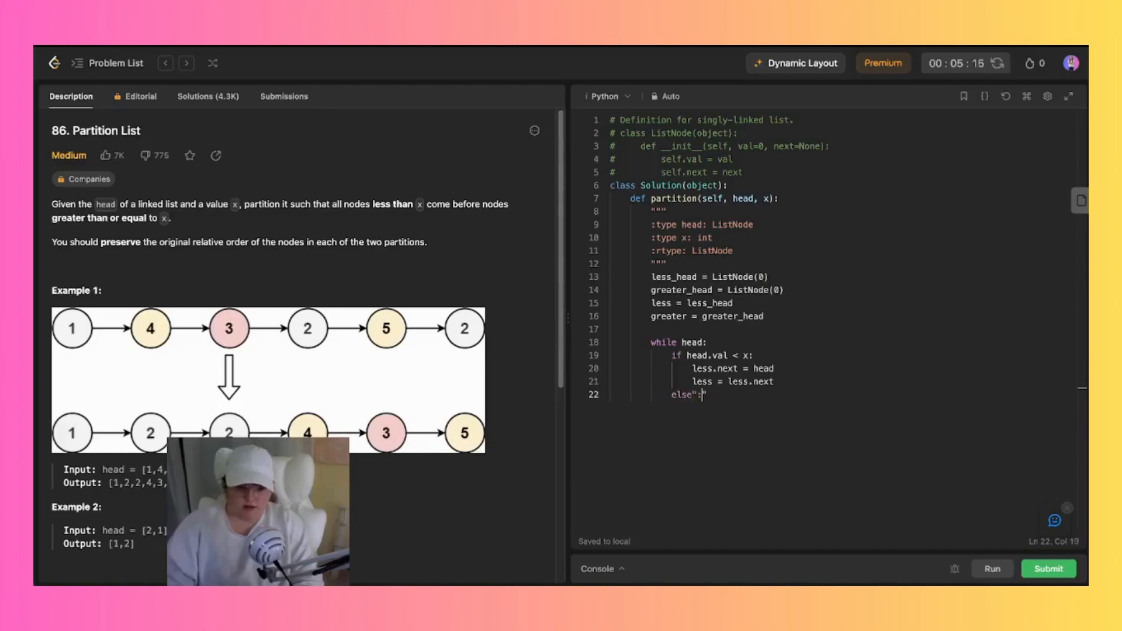
{"action": "key", "text": "Backspace"}
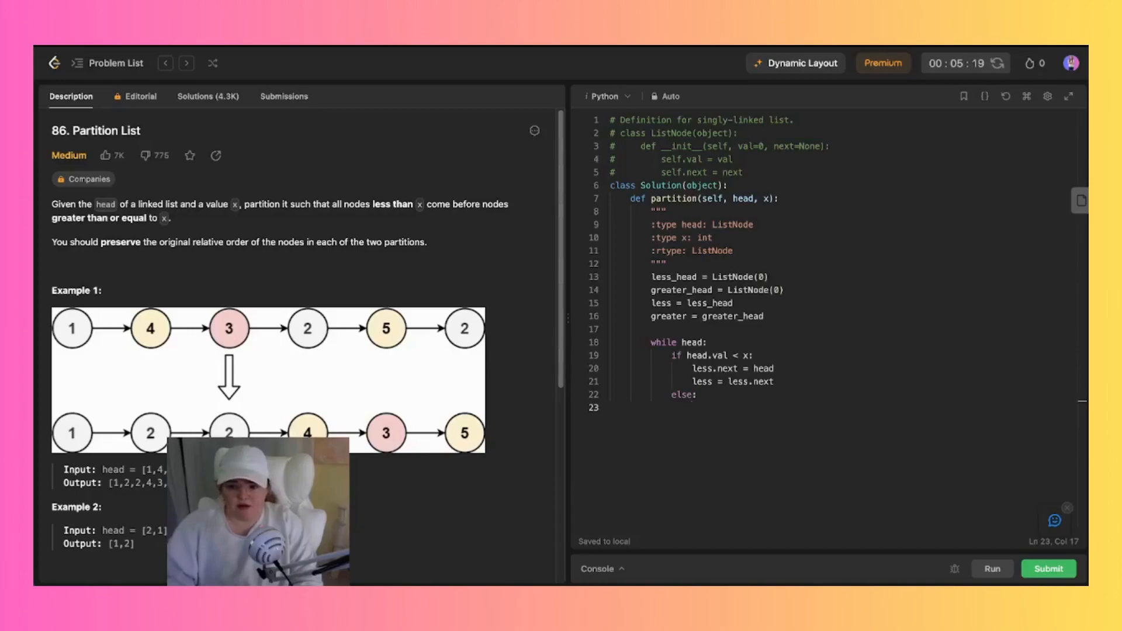
{"action": "type", "text": "greater.next = head"}
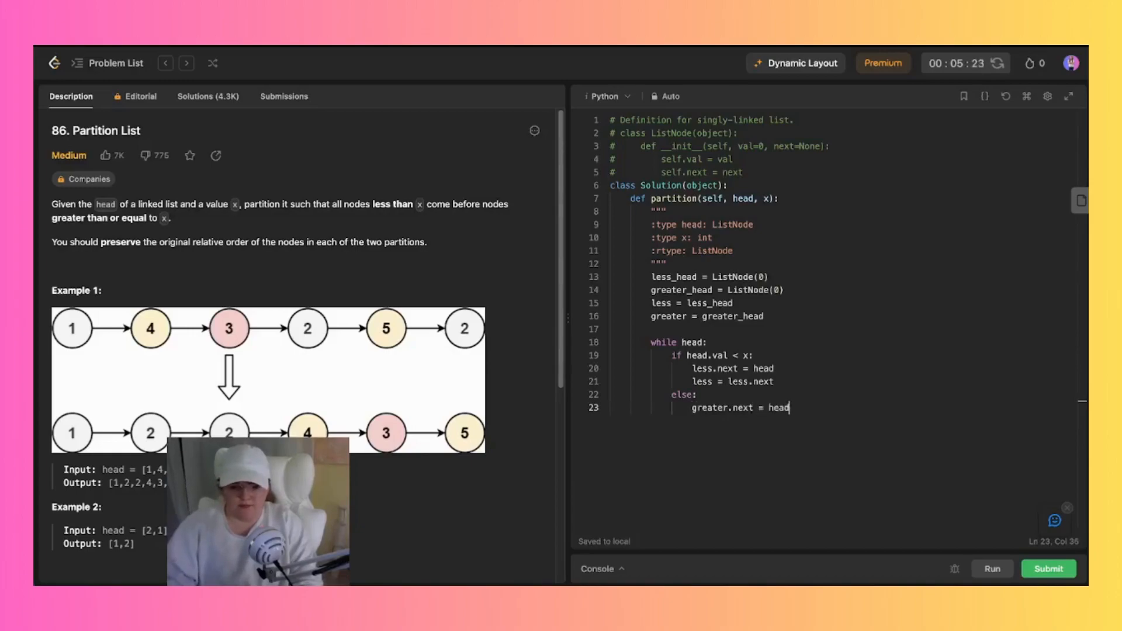
{"action": "key", "text": "Enter"}
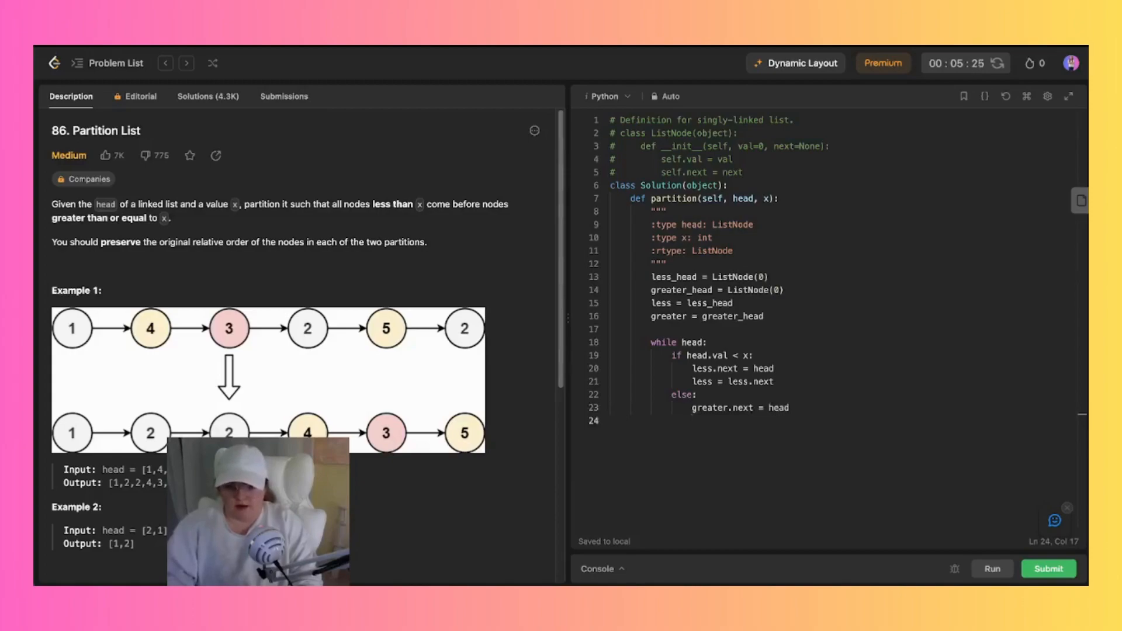
{"action": "type", "text": "greater = greater"}
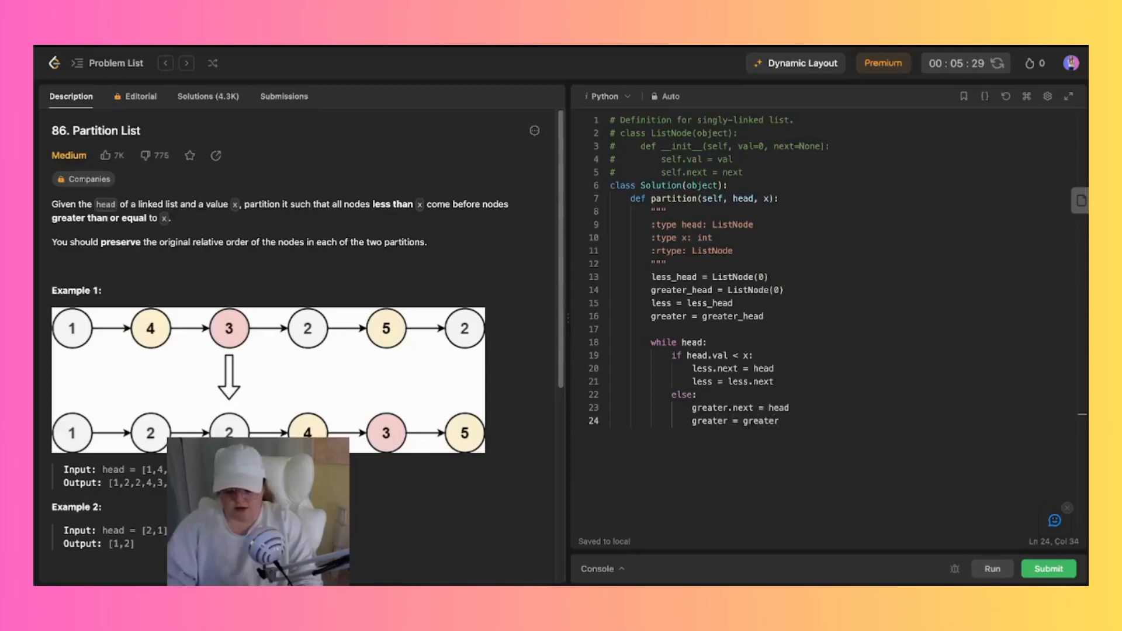
{"action": "type", "text": ".next"}
{"action": "type", "text": "head"}
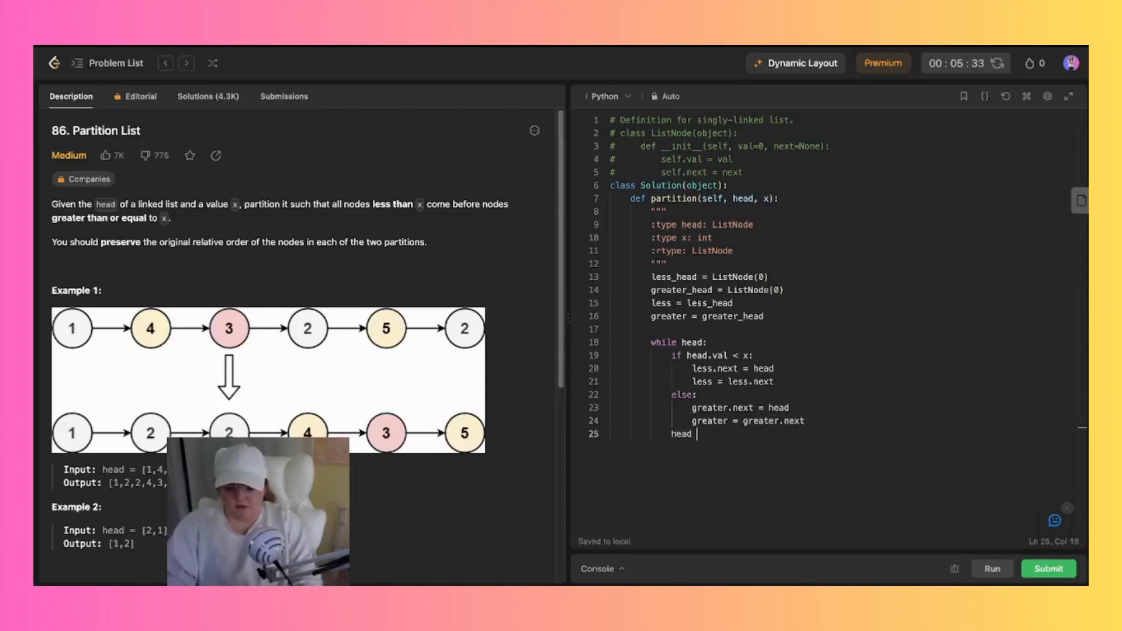
{"action": "type", "text": "= head.nex"}
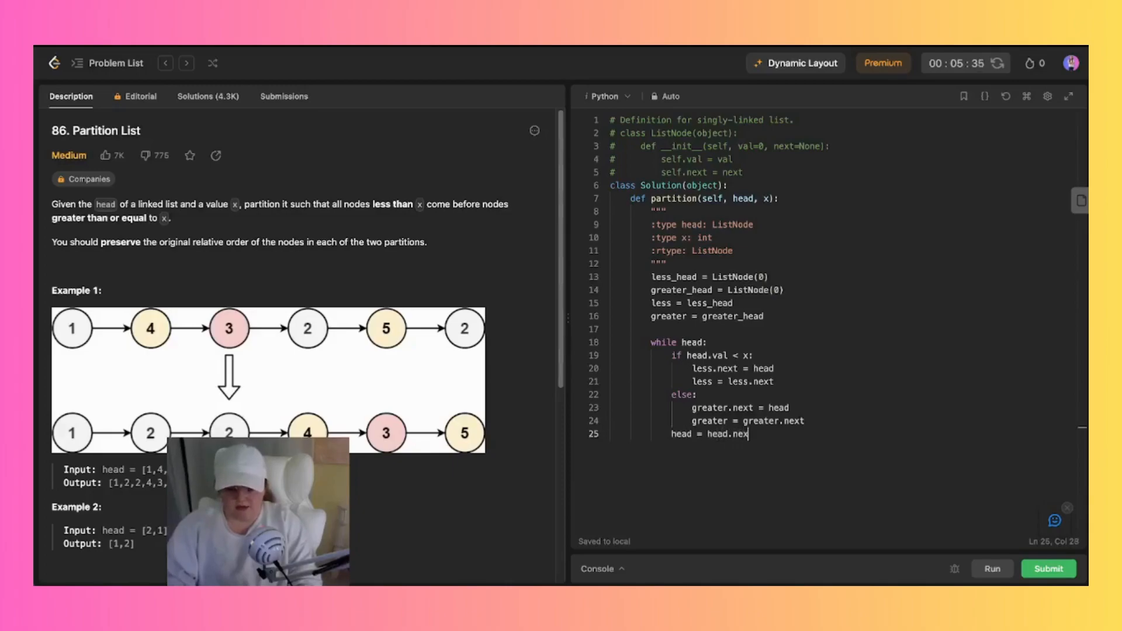
{"action": "type", "text": "t"}
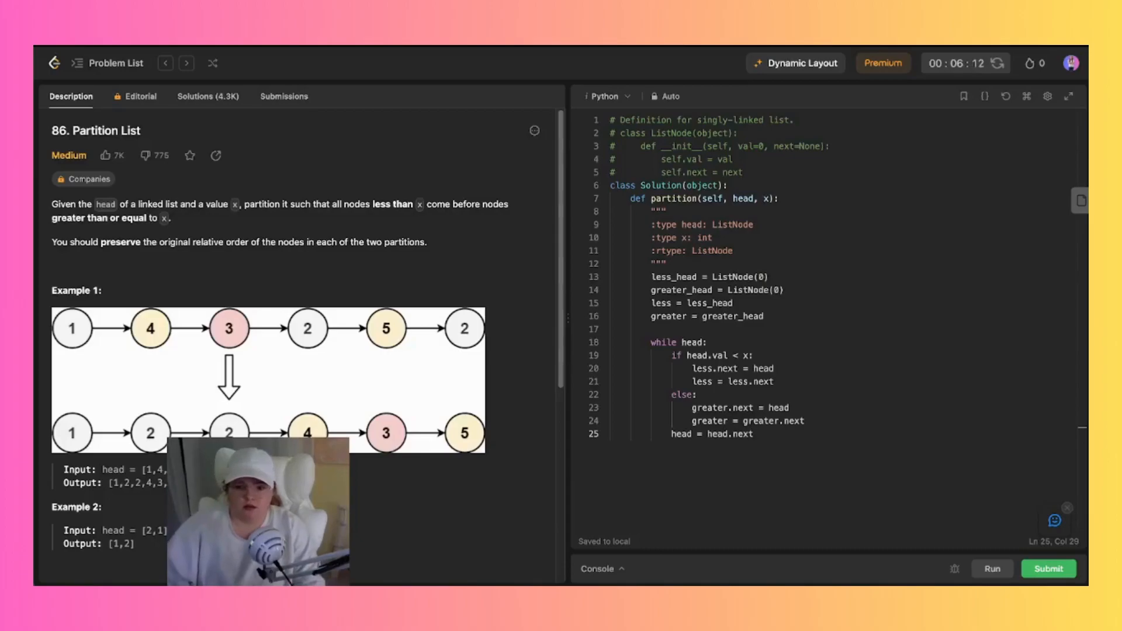
After the loop, write less.next = greater_head.next, greater.next = None, return less_head.next.
{"action": "key", "text": "Enter"}
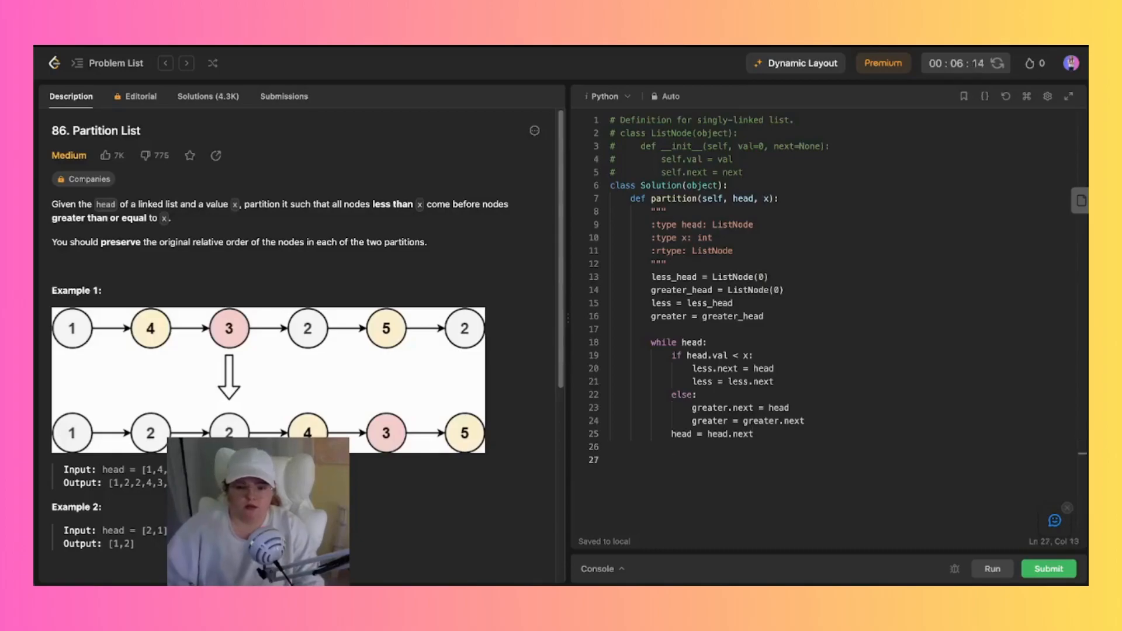
{"action": "type", "text": "less."}
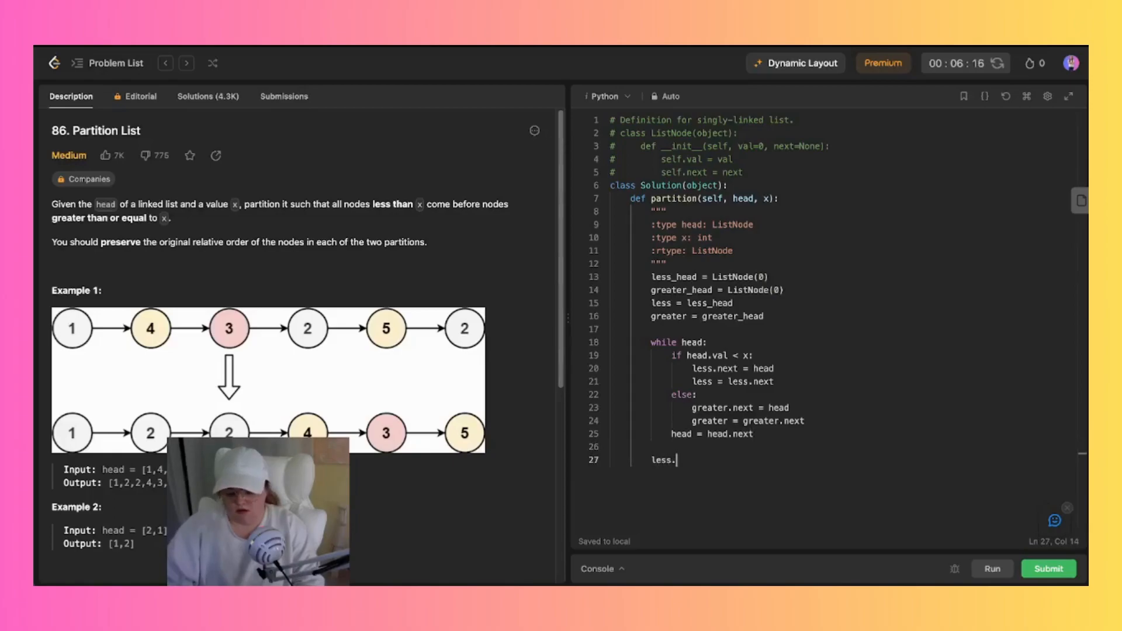
{"action": "type", "text": "next ="}
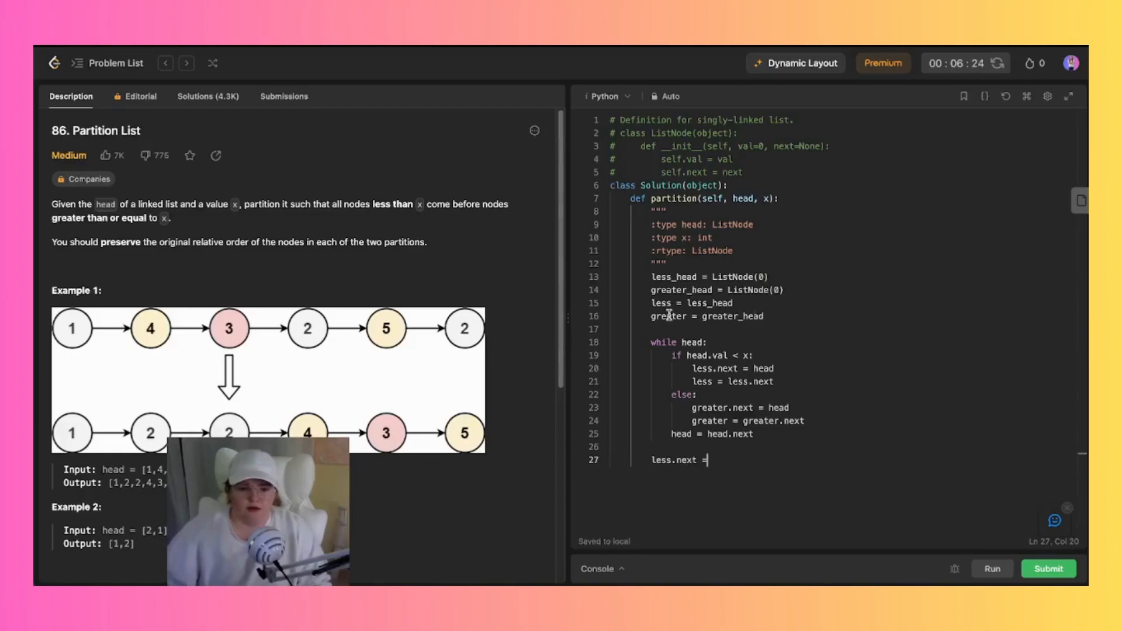
{"action": "type", "text": "greater_head."}
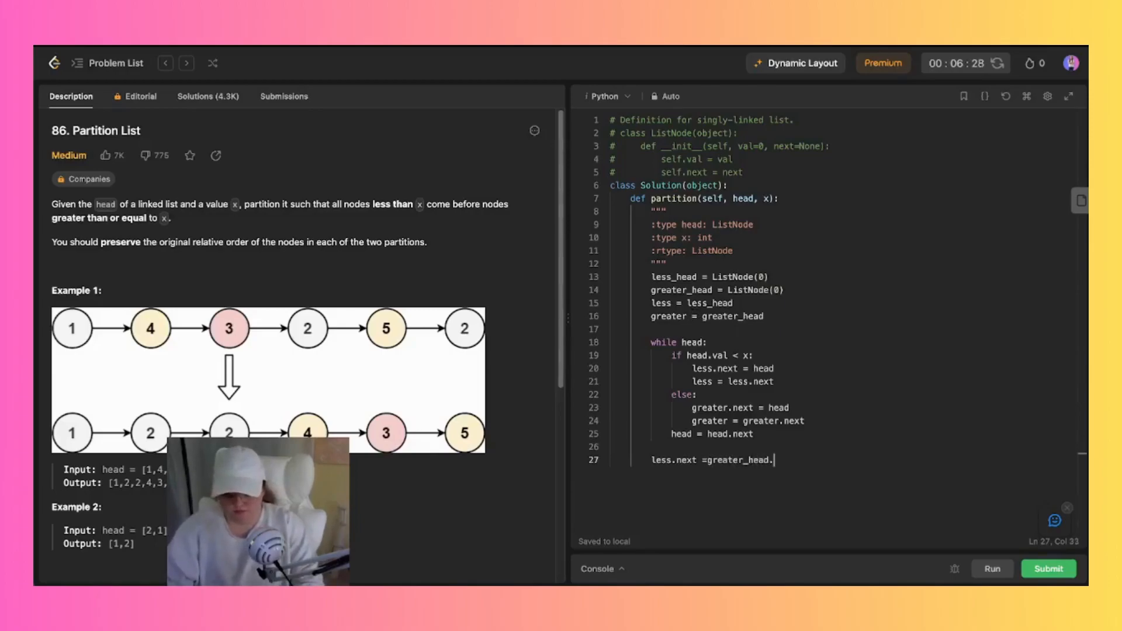
{"action": "type", "text": "next"}
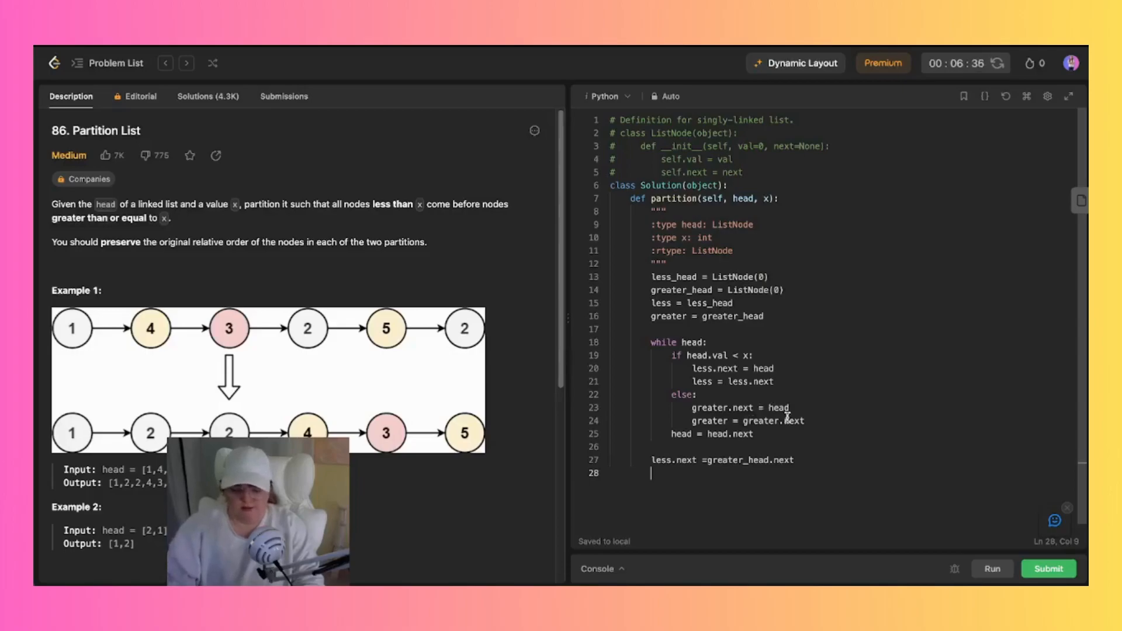
{"action": "type", "text": "greater.next = N"}
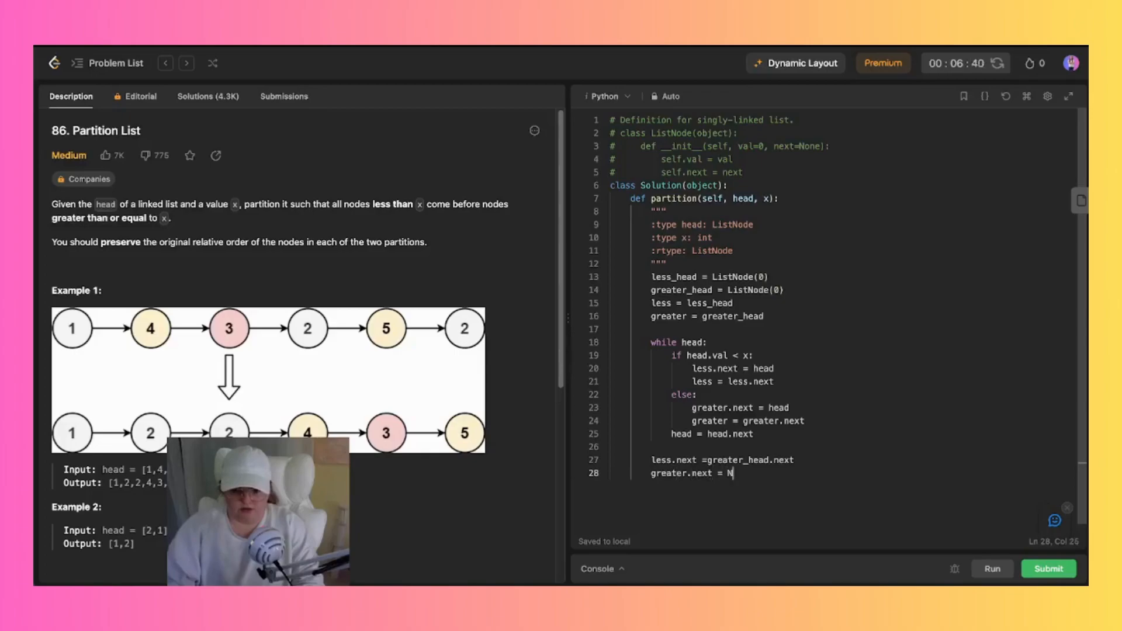
{"action": "type", "text": "one"}
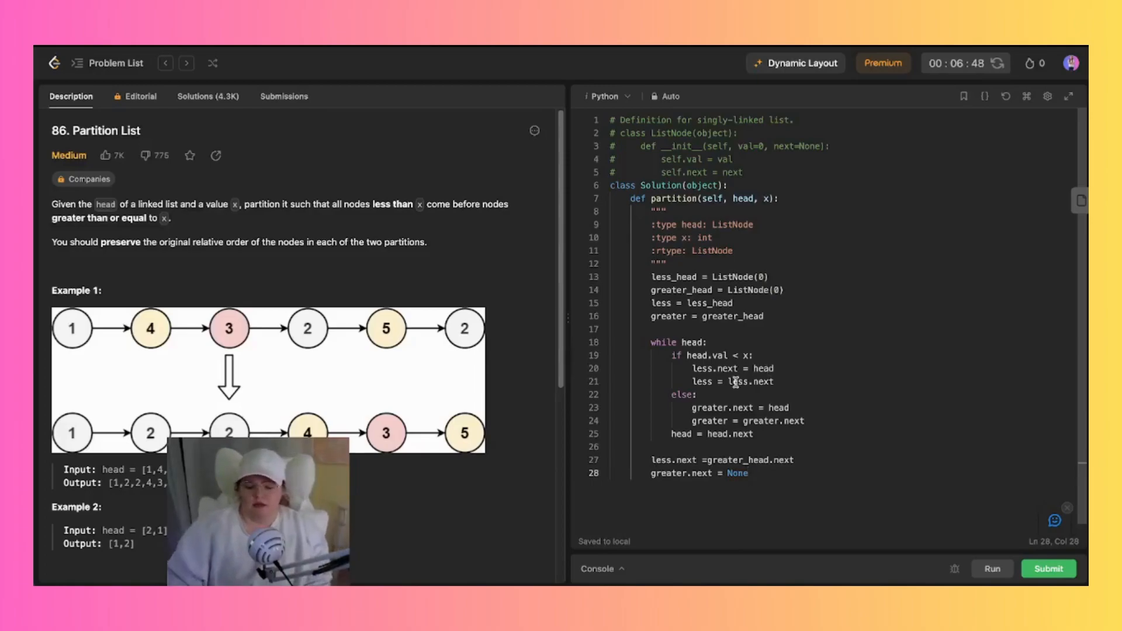
{"action": "type", "text": "return less"}
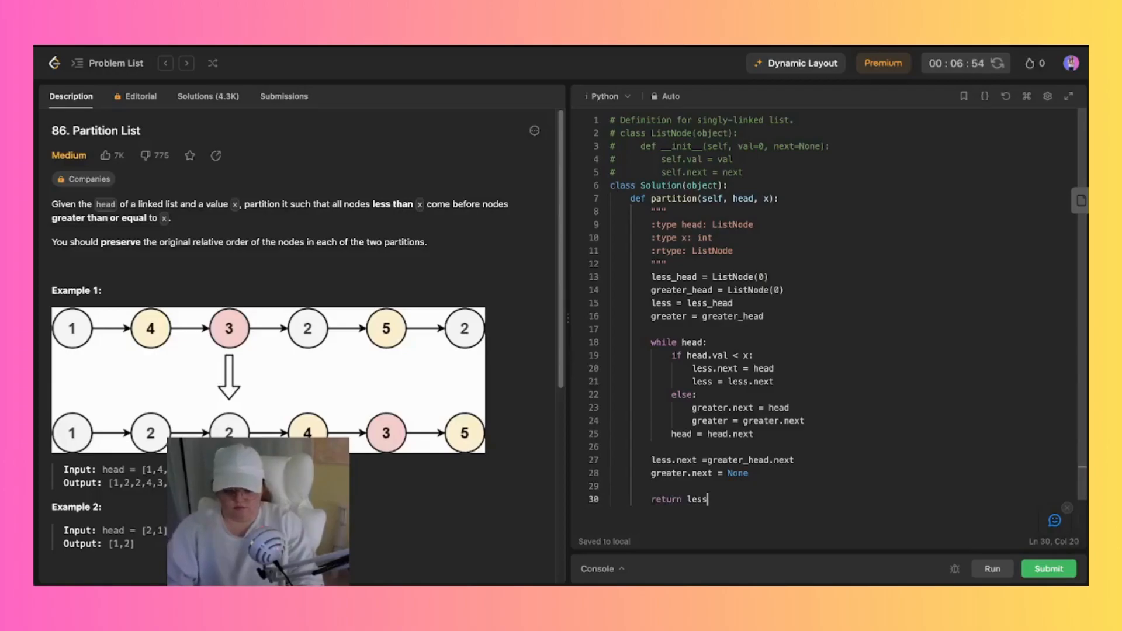
{"action": "type", "text": "_head.ne"}
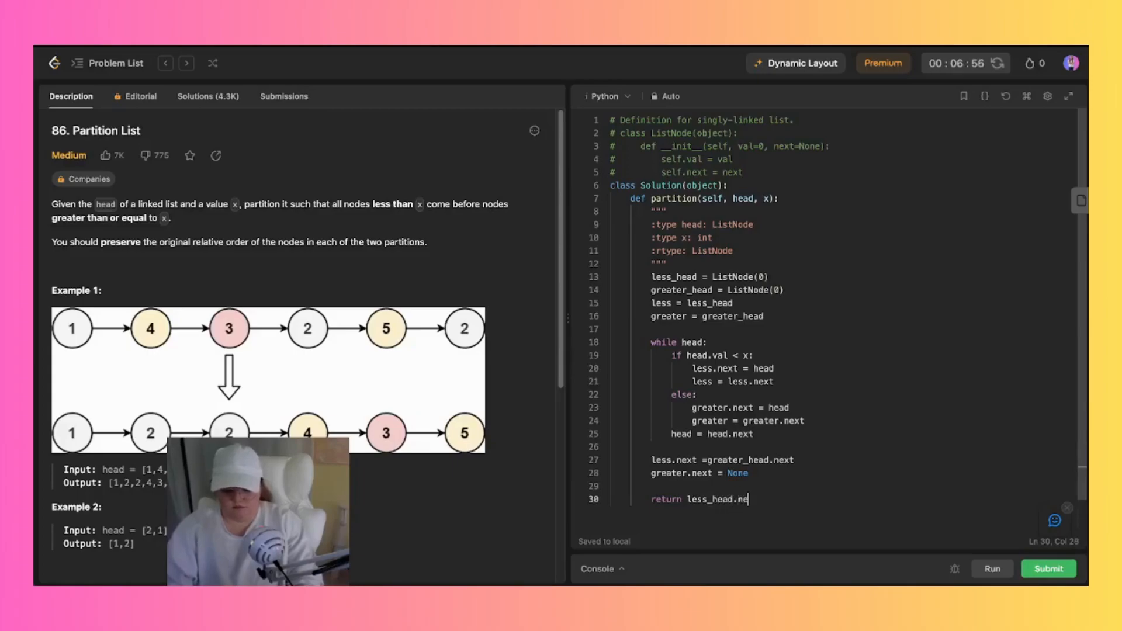
{"action": "type", "text": "xt"}
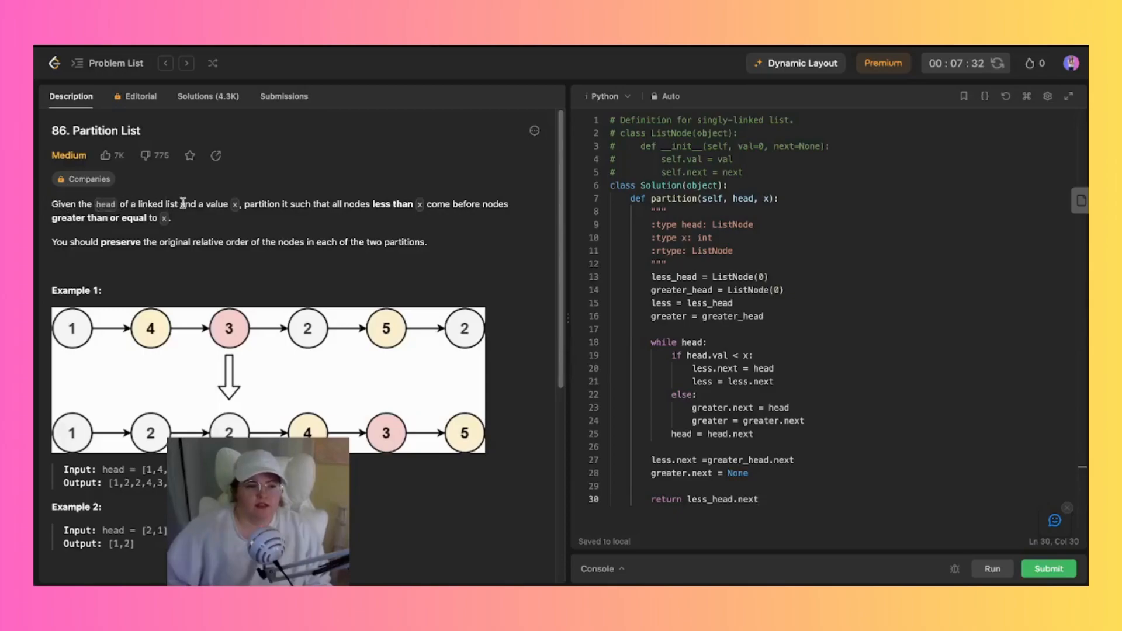
{"action": "mouse_move", "coordinate": [340, 185]}
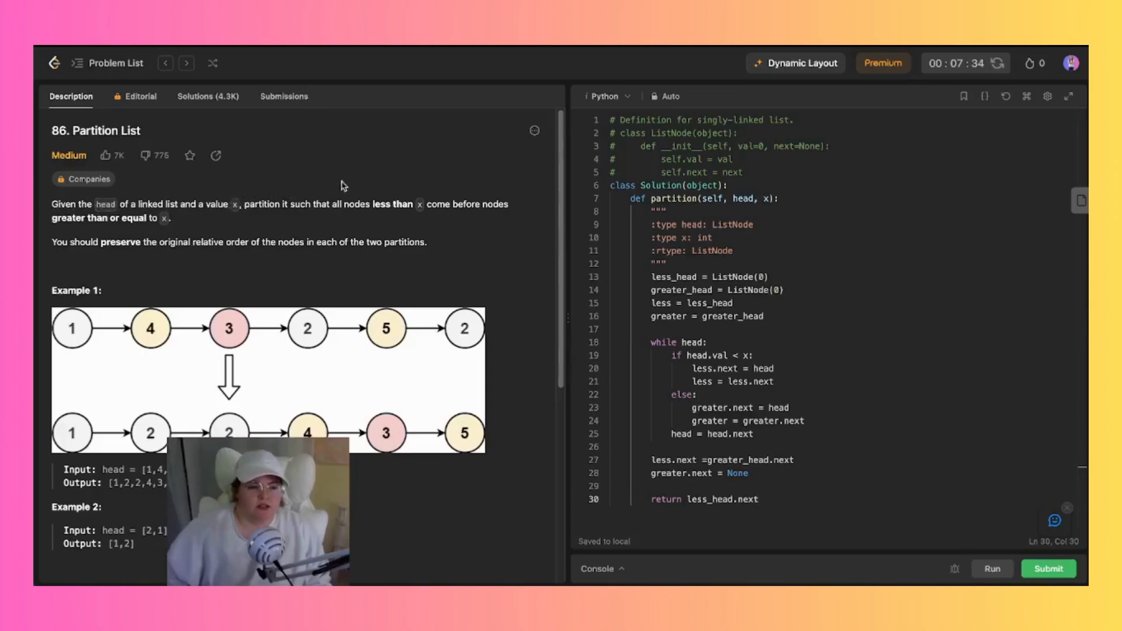
{"action": "mouse_move", "coordinate": [182, 222]}
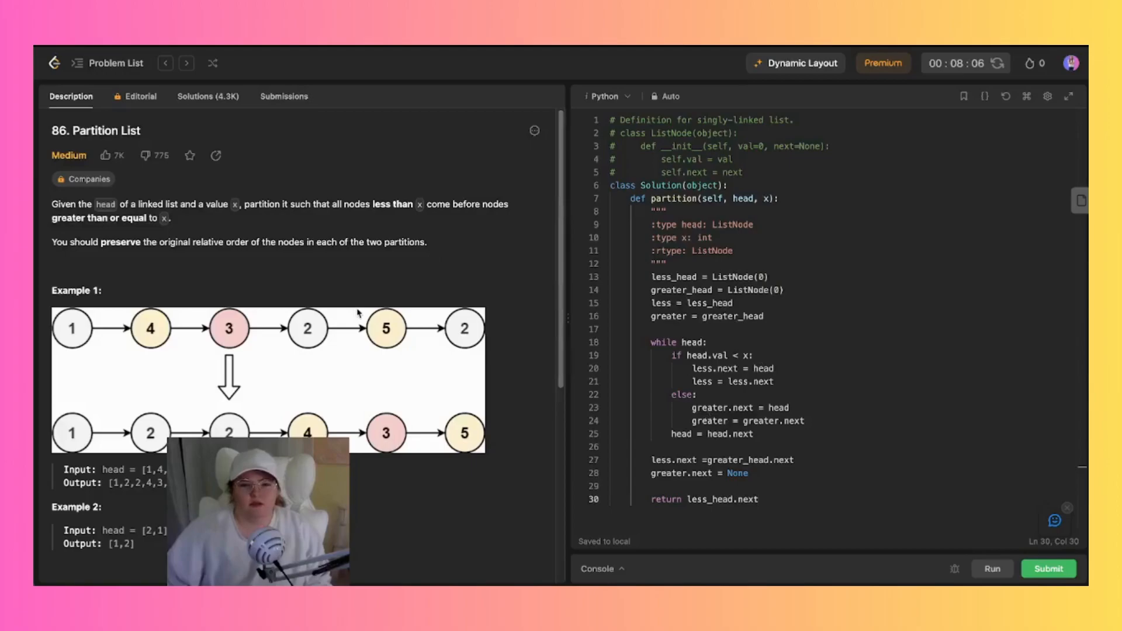
{"action": "scroll", "scroll_direction": "down", "scroll_amount": 3}
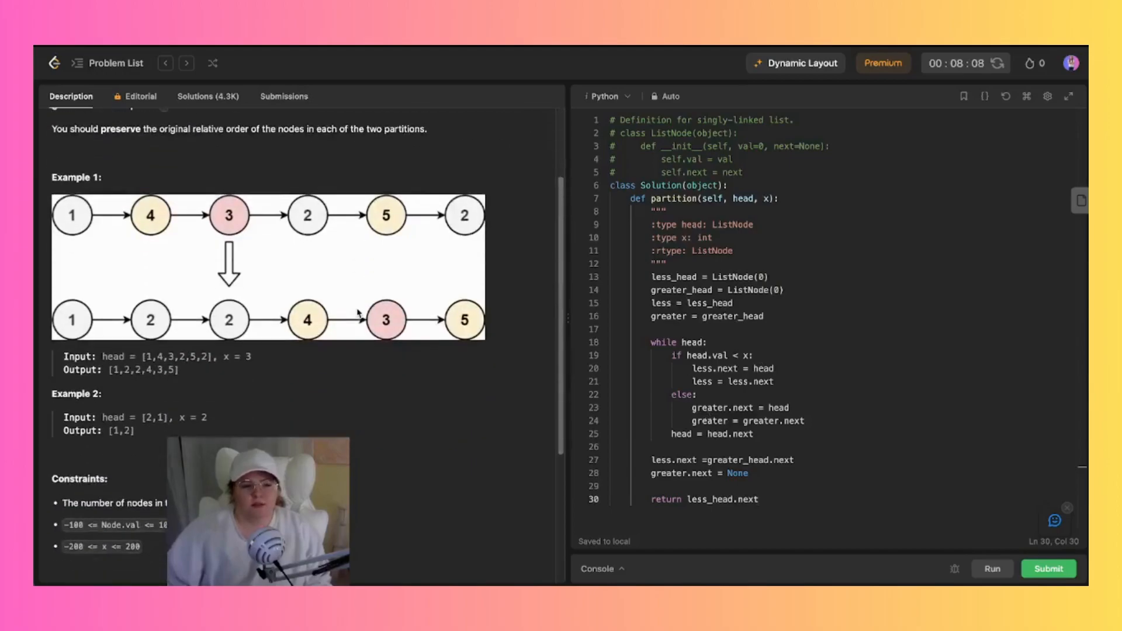
{"action": "scroll", "scroll_direction": "down", "scroll_amount": 3}
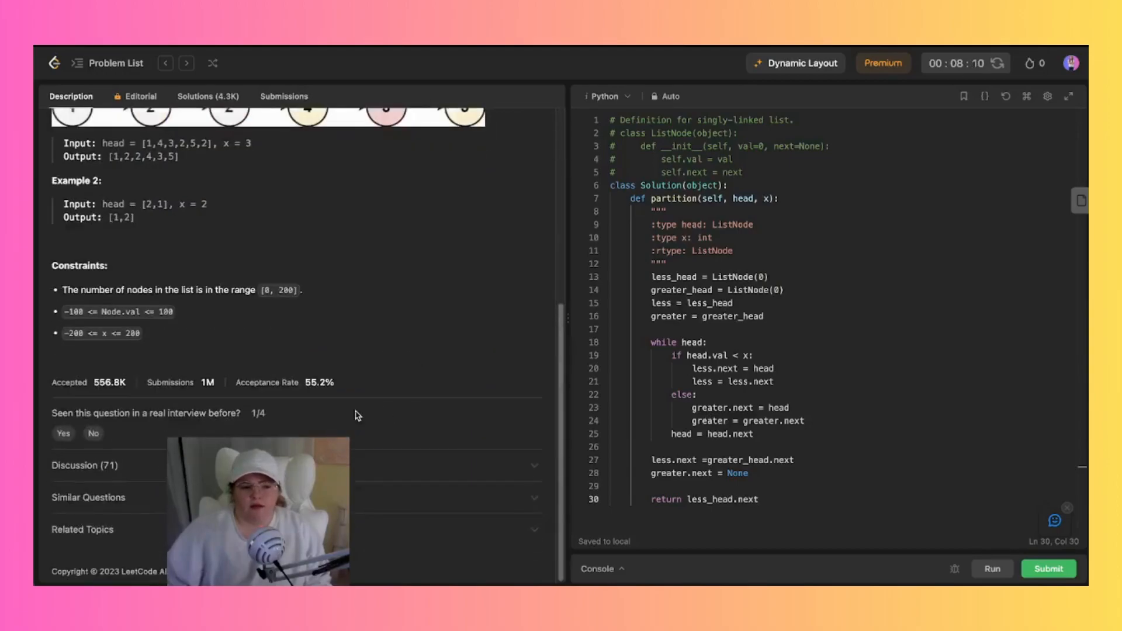
{"action": "scroll", "scroll_direction": "up", "scroll_amount": 3}
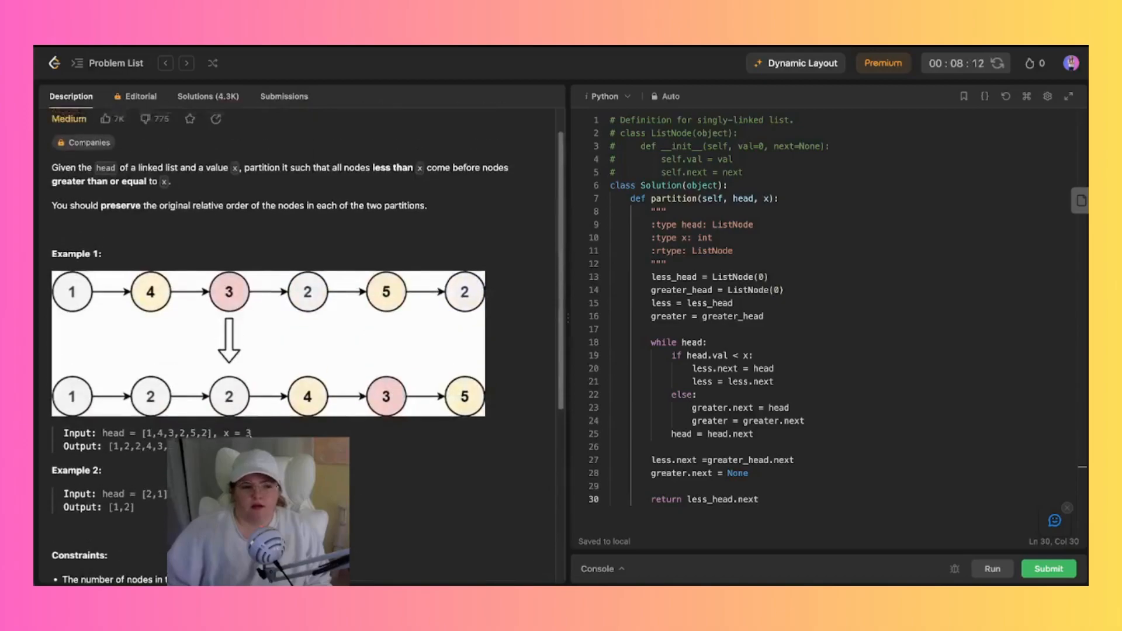
{"action": "scroll", "scroll_direction": "up", "scroll_amount": 3}
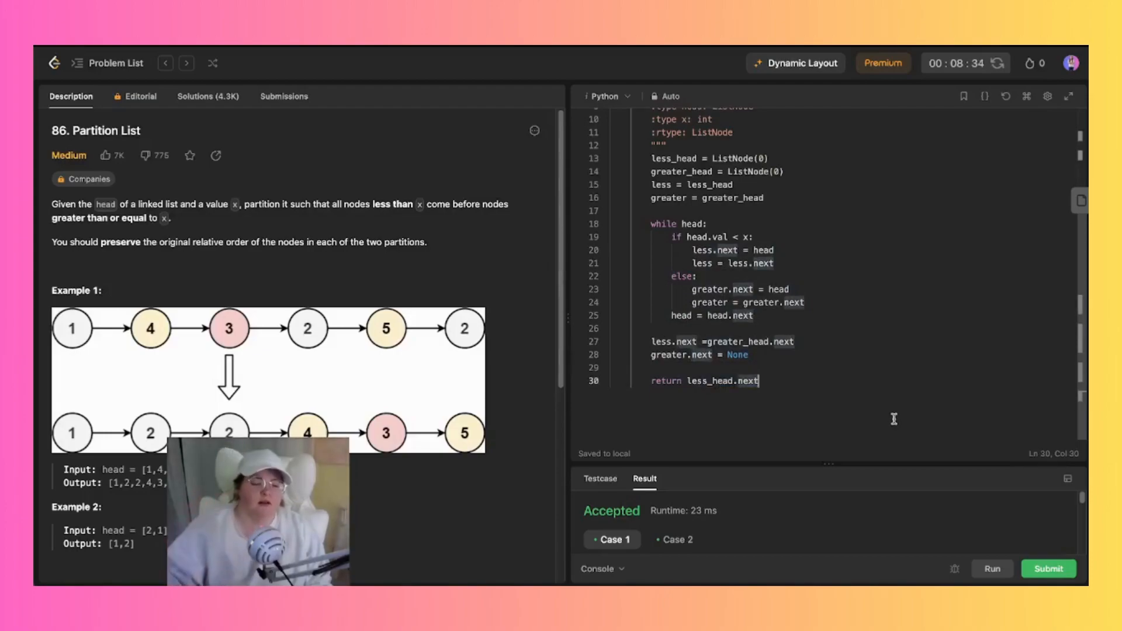
{"action": "mouse_move", "coordinate": [371, 92]}
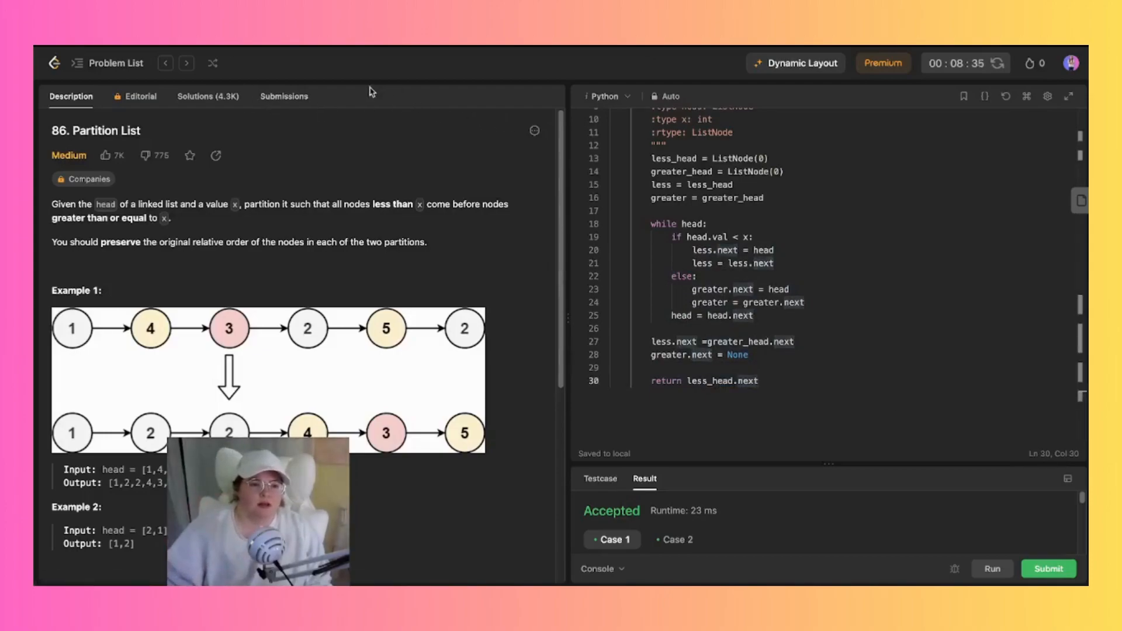
View the Submissions tab, then return to the Description tab.
{"action": "left_click", "coordinate": [284, 96]}
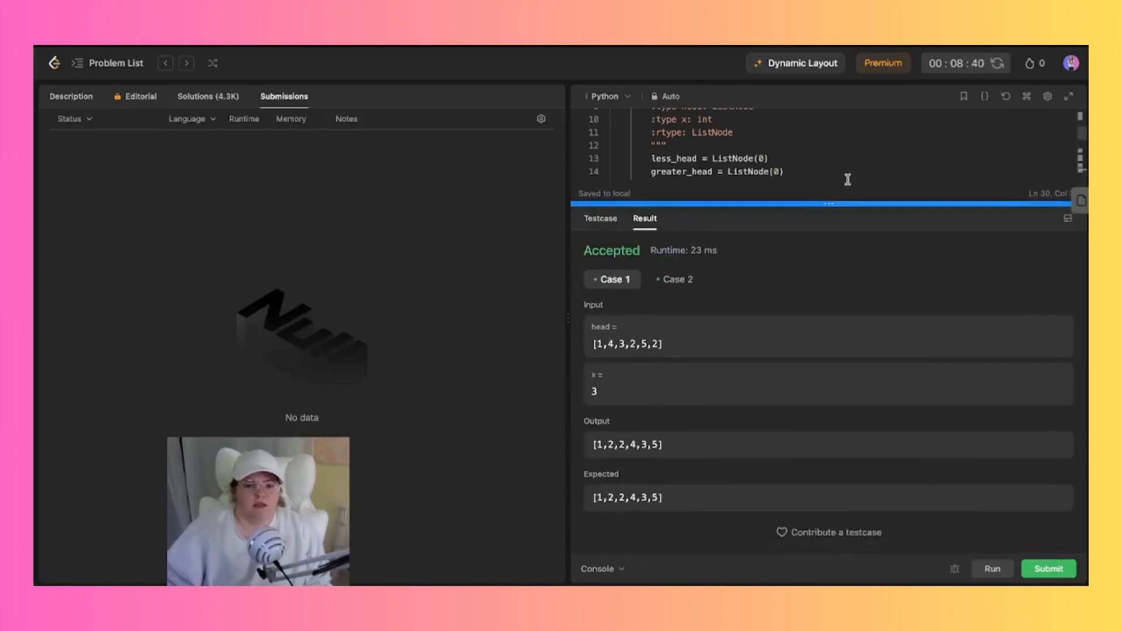
{"action": "mouse_move", "coordinate": [971, 333]}
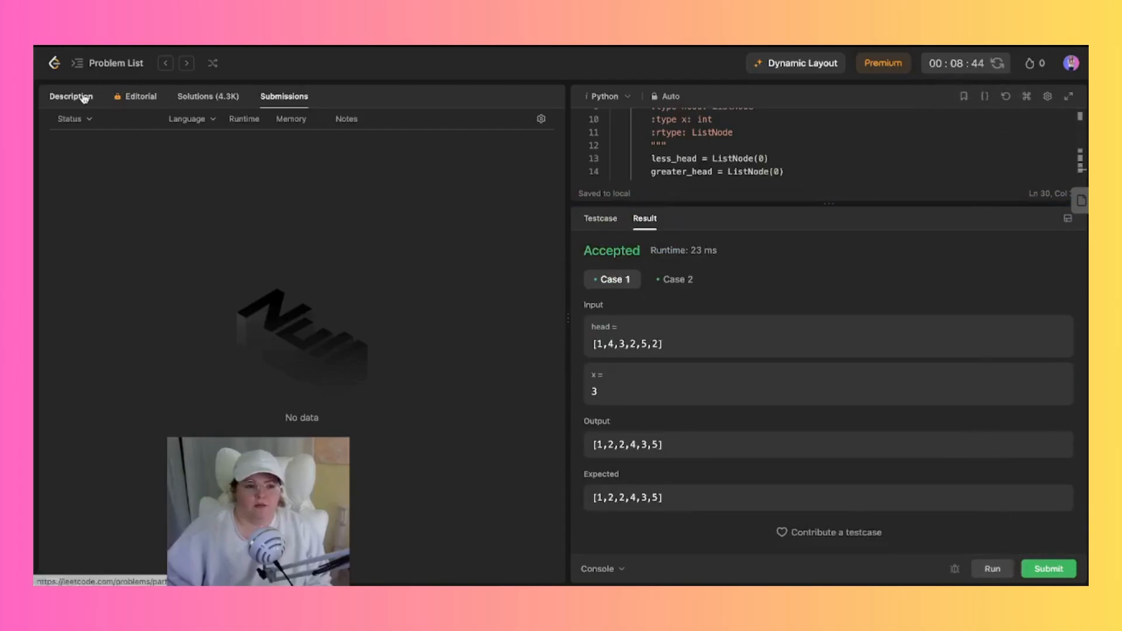
{"action": "left_click", "coordinate": [71, 96]}
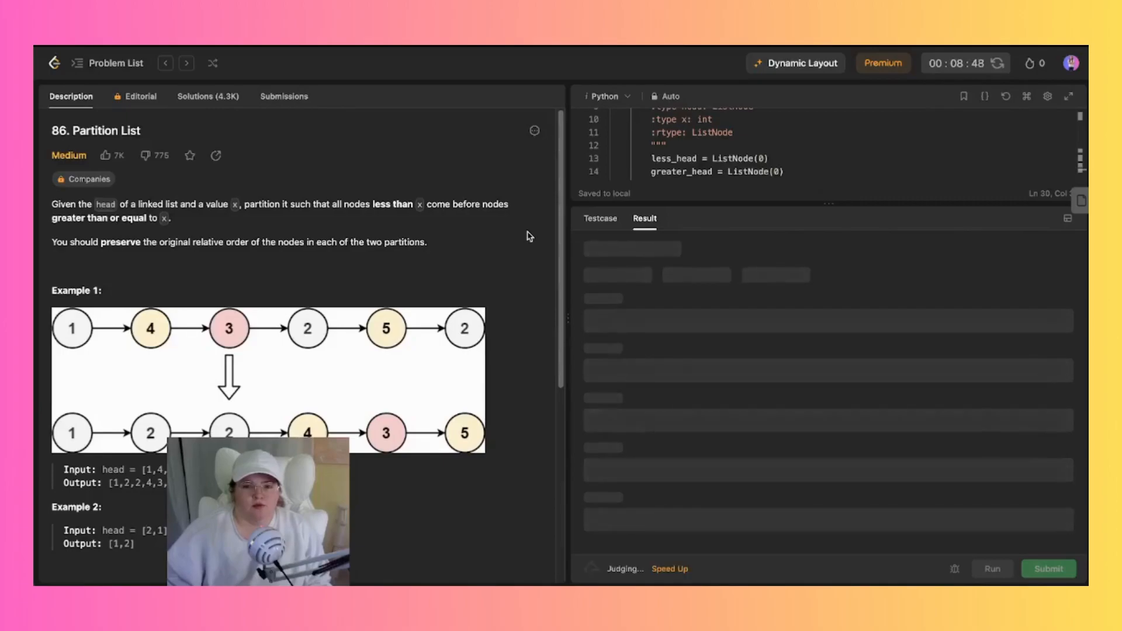
Submit and review the Accepted result: 14 ms runtime, 13.14 MB memory.
{"action": "left_click", "coordinate": [1046, 568]}
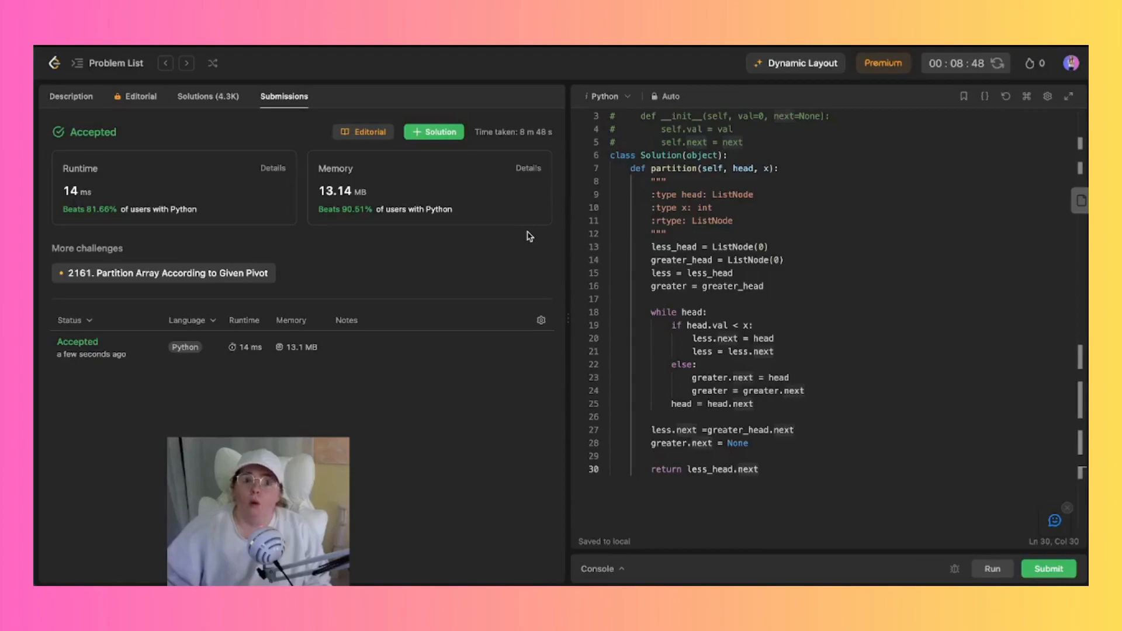
{"action": "mouse_move", "coordinate": [356, 222]}
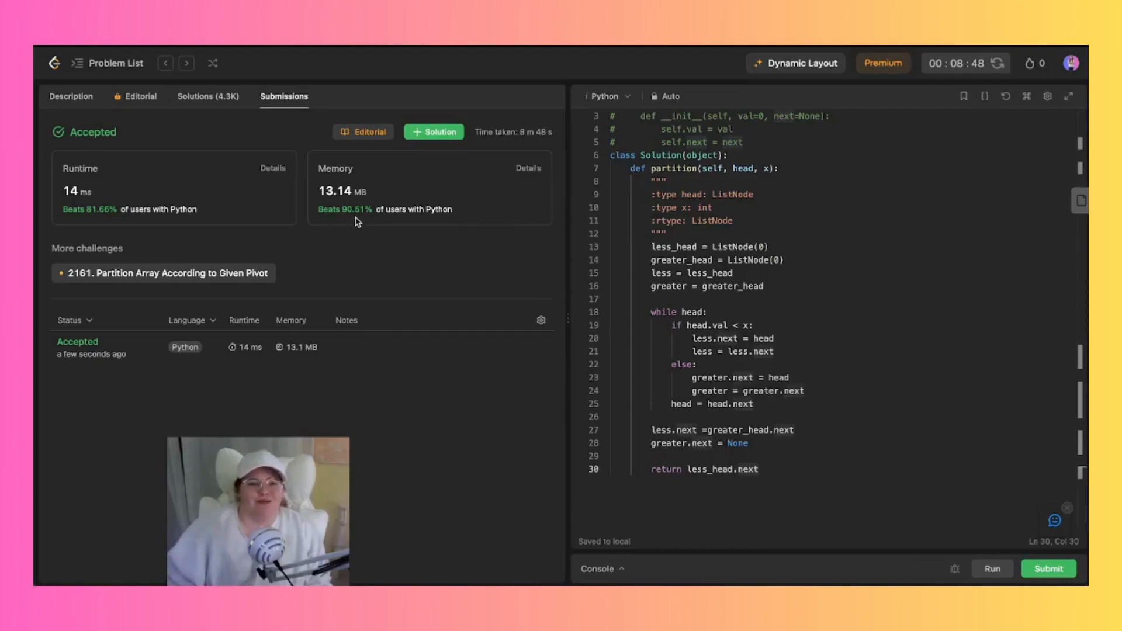
{"action": "mouse_move", "coordinate": [353, 220]}
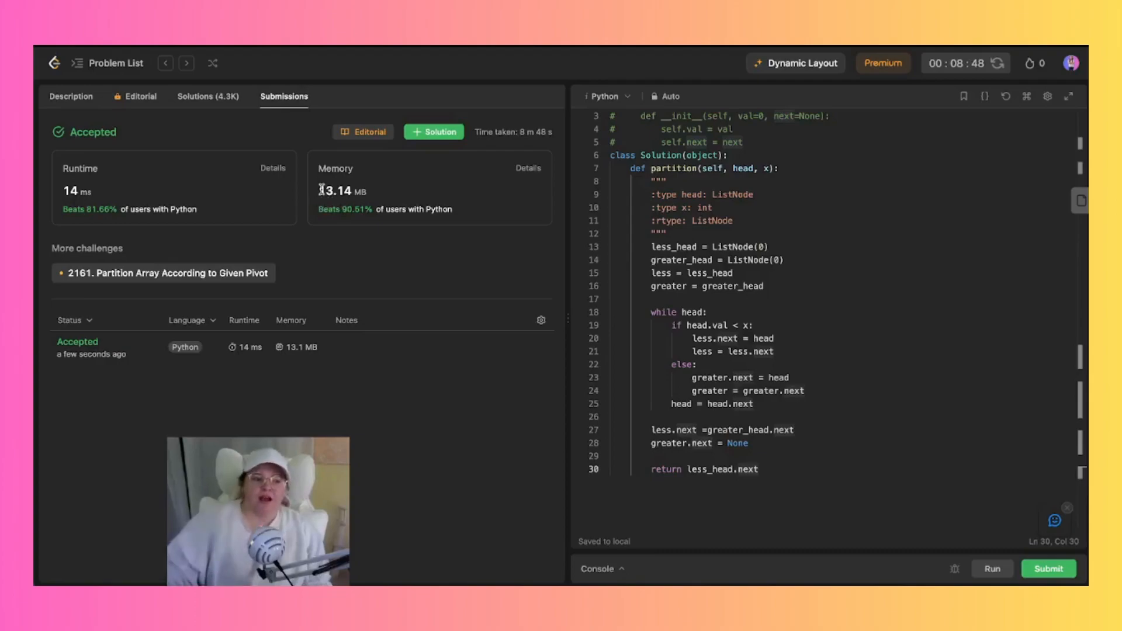
{"action": "mouse_move", "coordinate": [137, 236]}
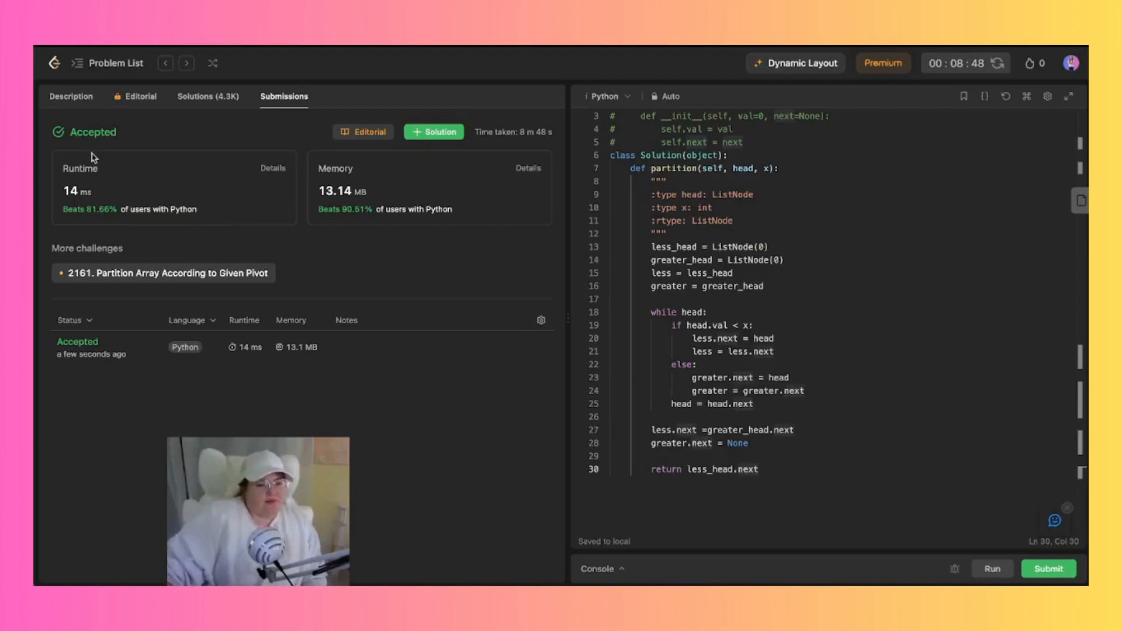
{"action": "scroll", "scroll_direction": "up", "scroll_amount": 3}
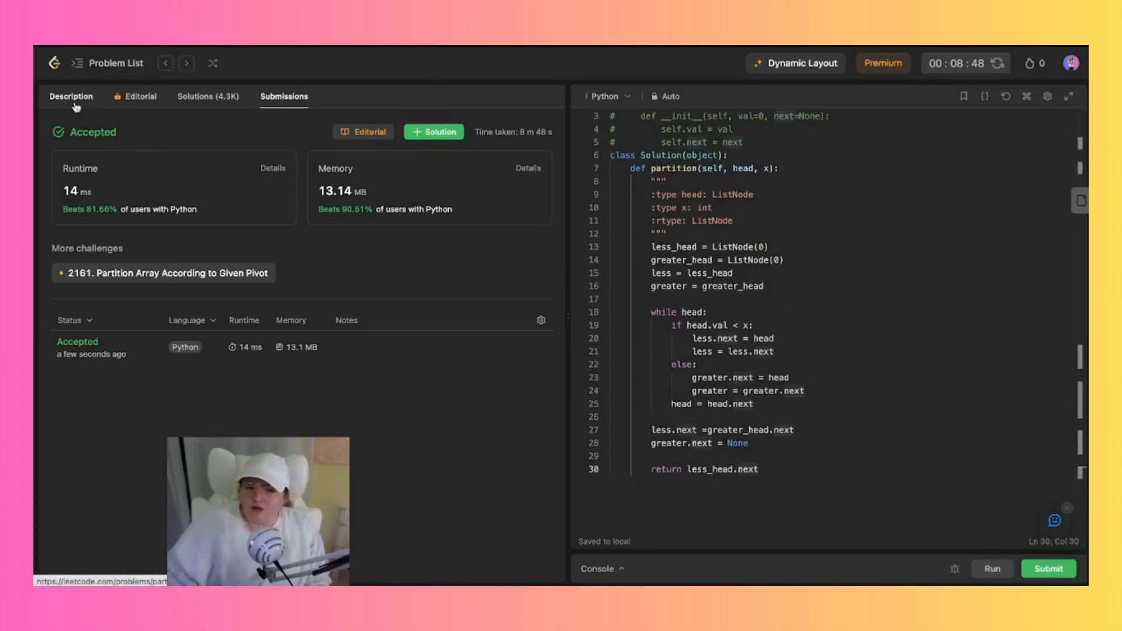
{"action": "left_click", "coordinate": [71, 96]}
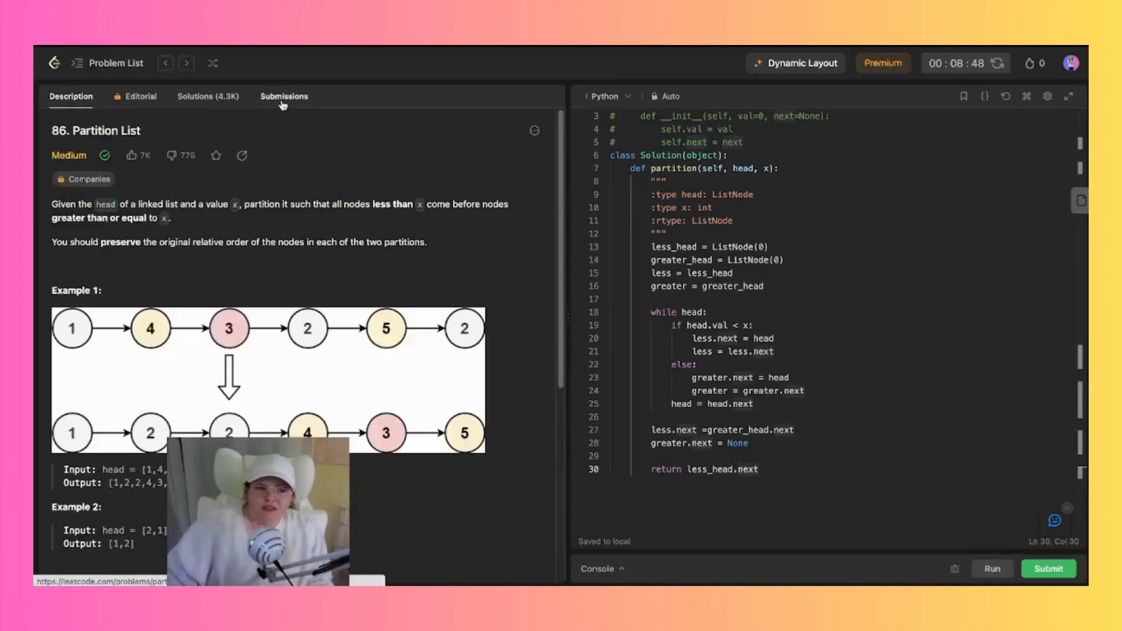
{"action": "left_click", "coordinate": [283, 95]}
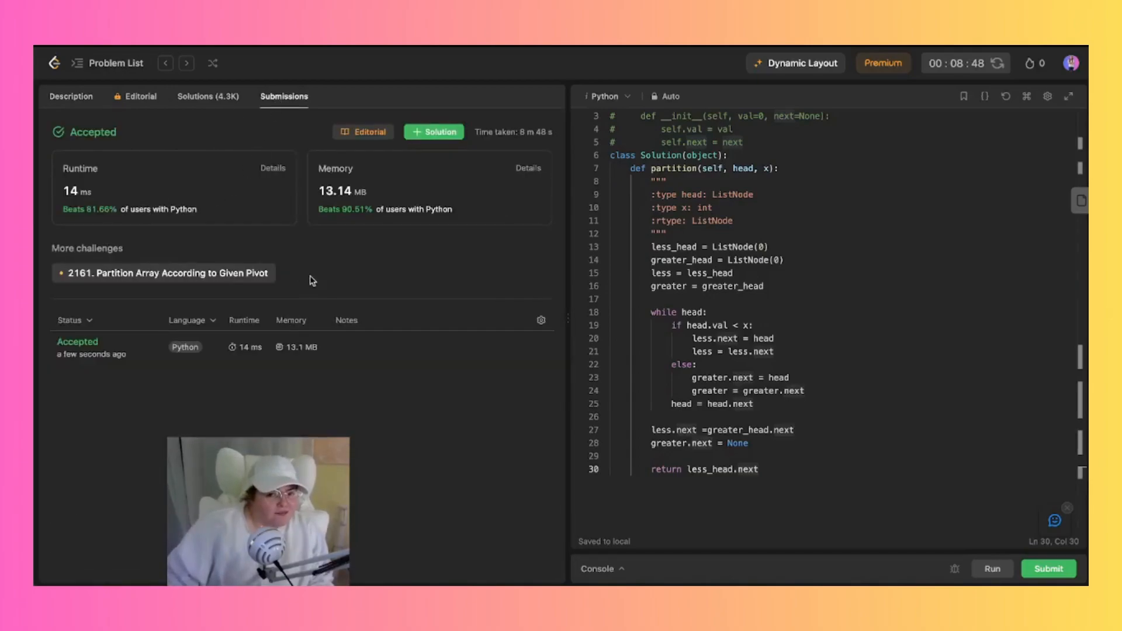